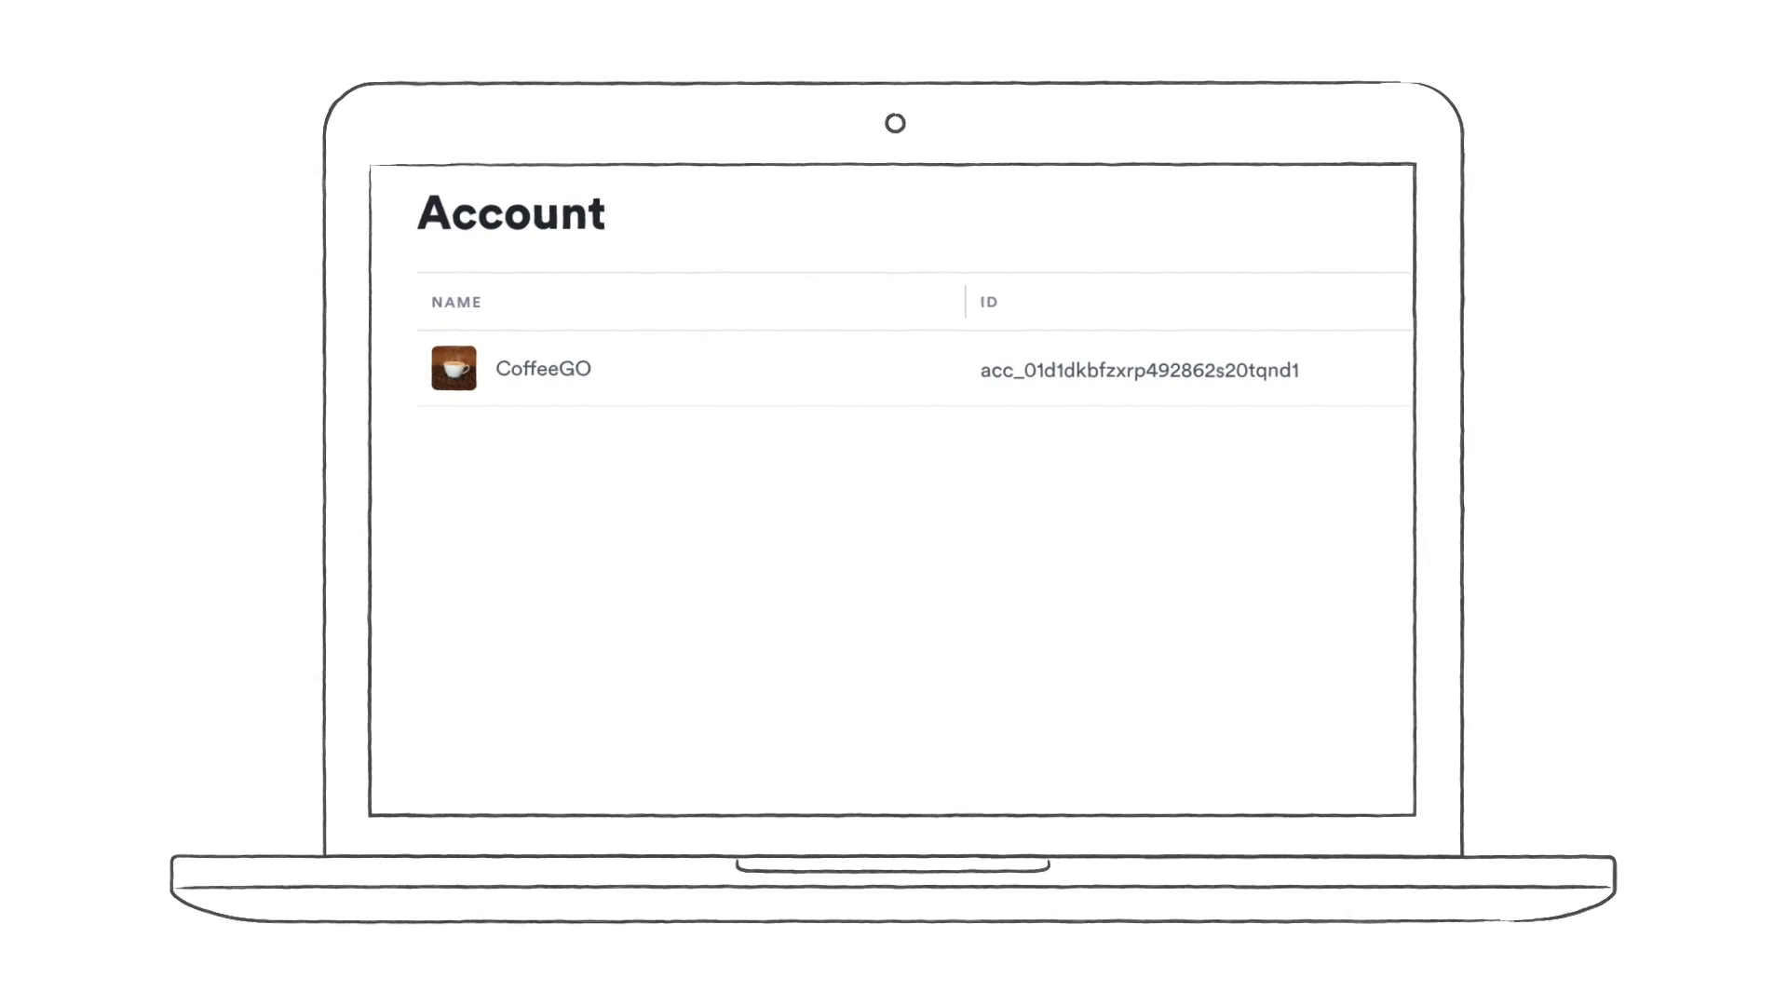
# Go to the Tokens page, which lists no tokens yet
pyautogui.hscroll(3)
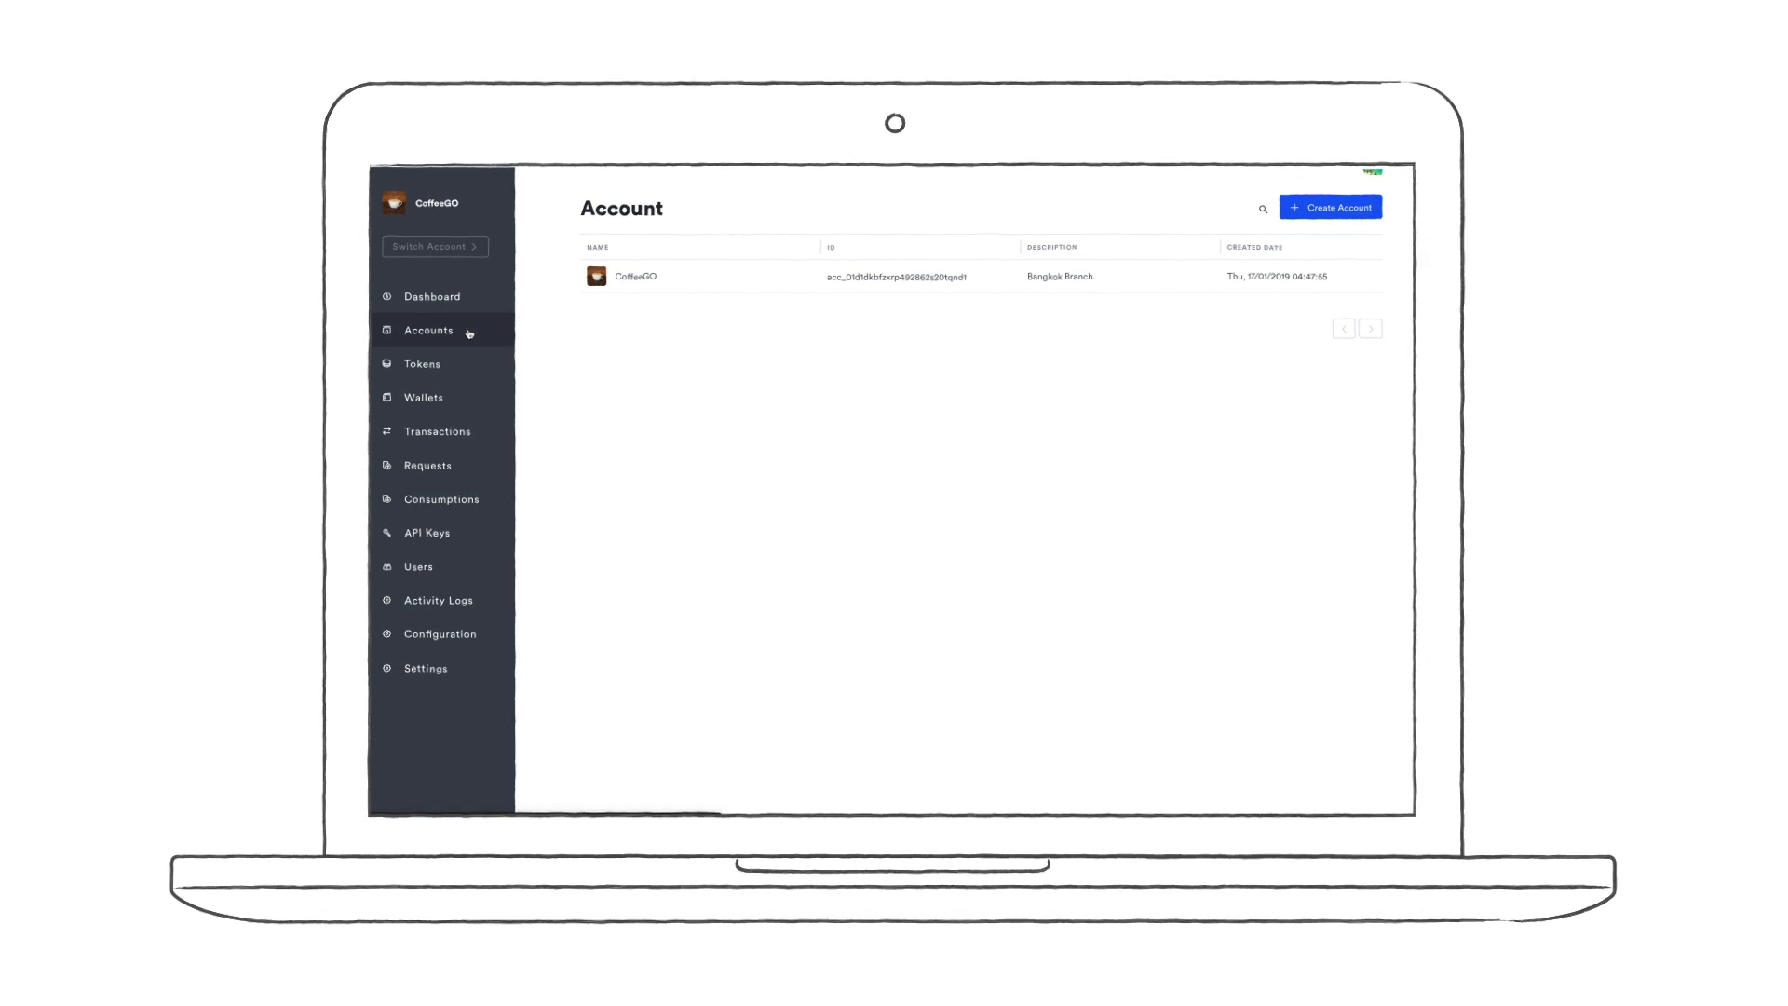
pyautogui.click(421, 364)
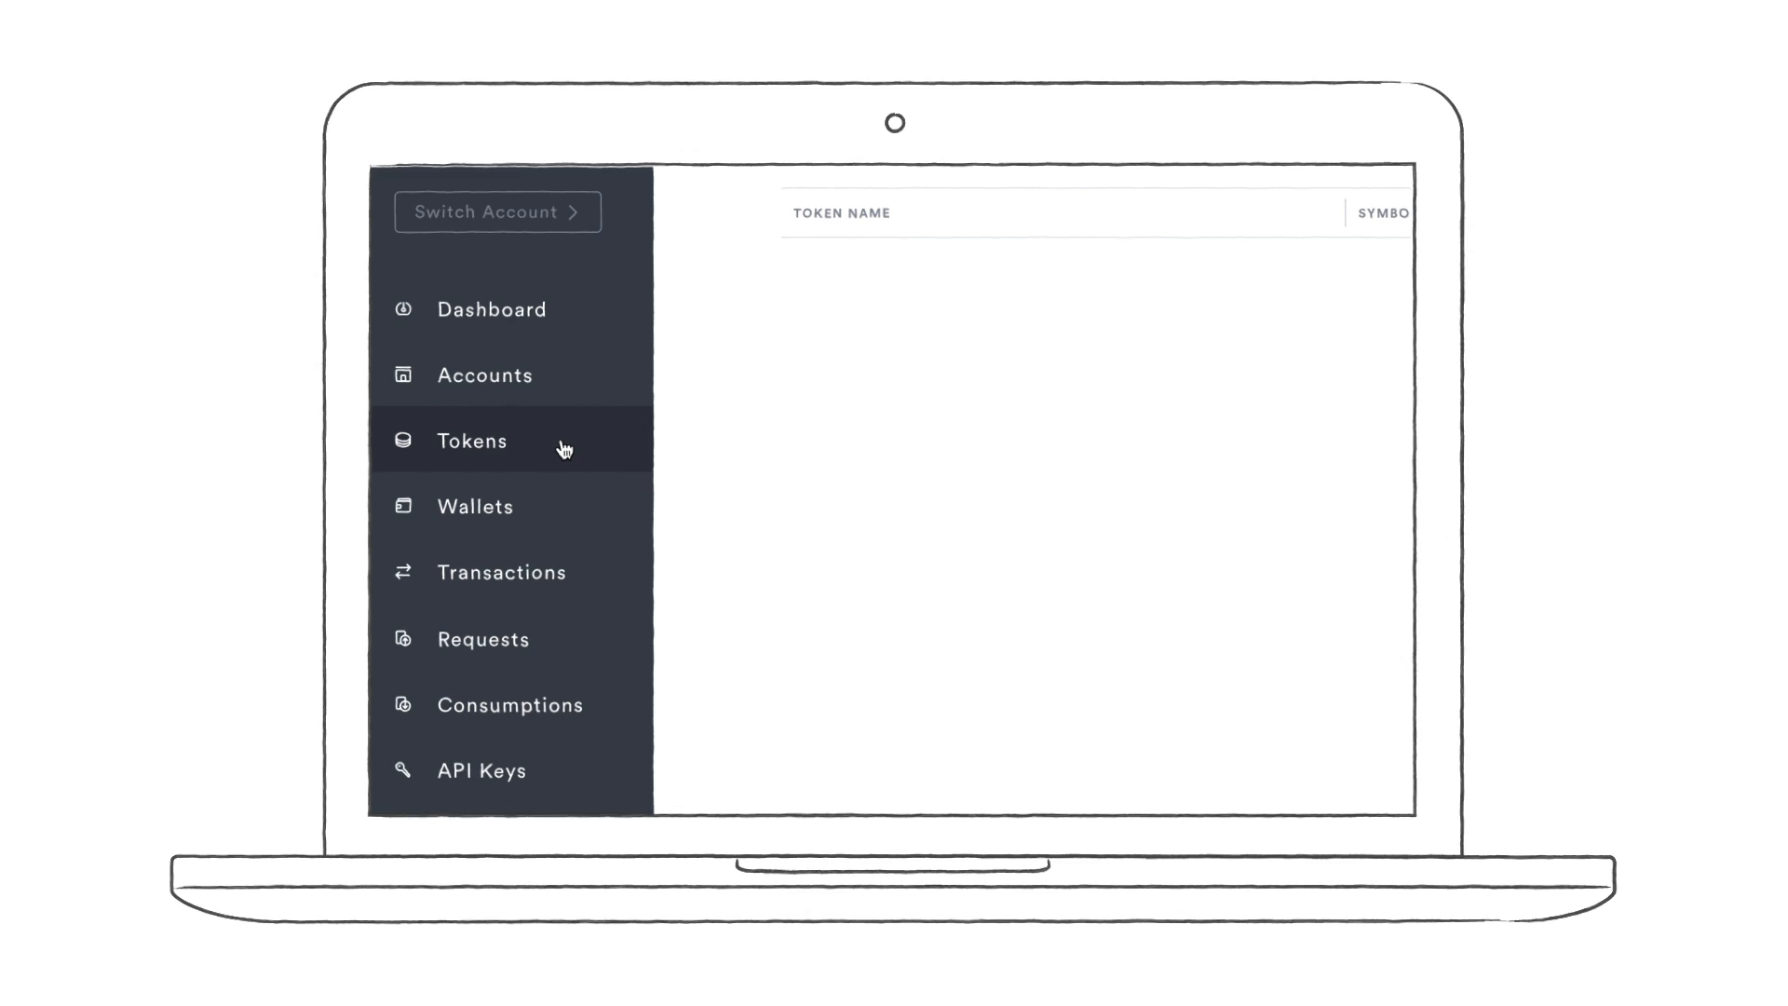
pyautogui.click(471, 442)
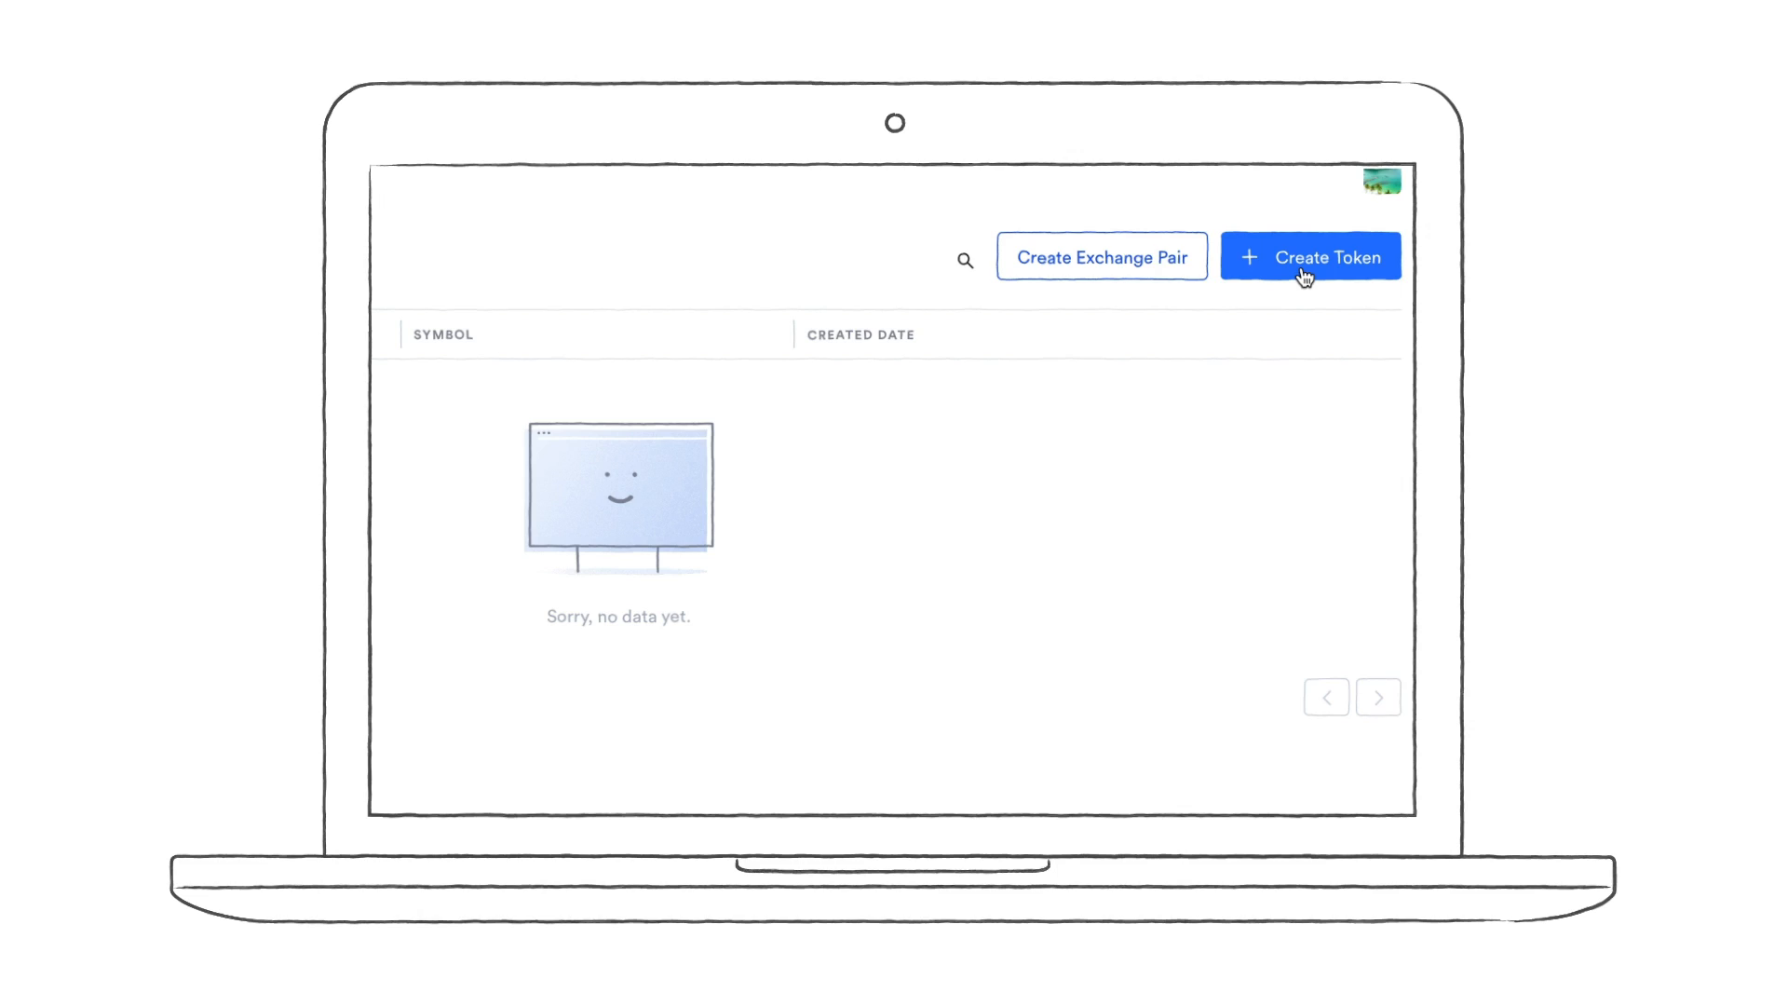
# Create a CoffeeGO token with symbol CGO, 2 decimals and 1,000 initial supply
pyautogui.click(1309, 255)
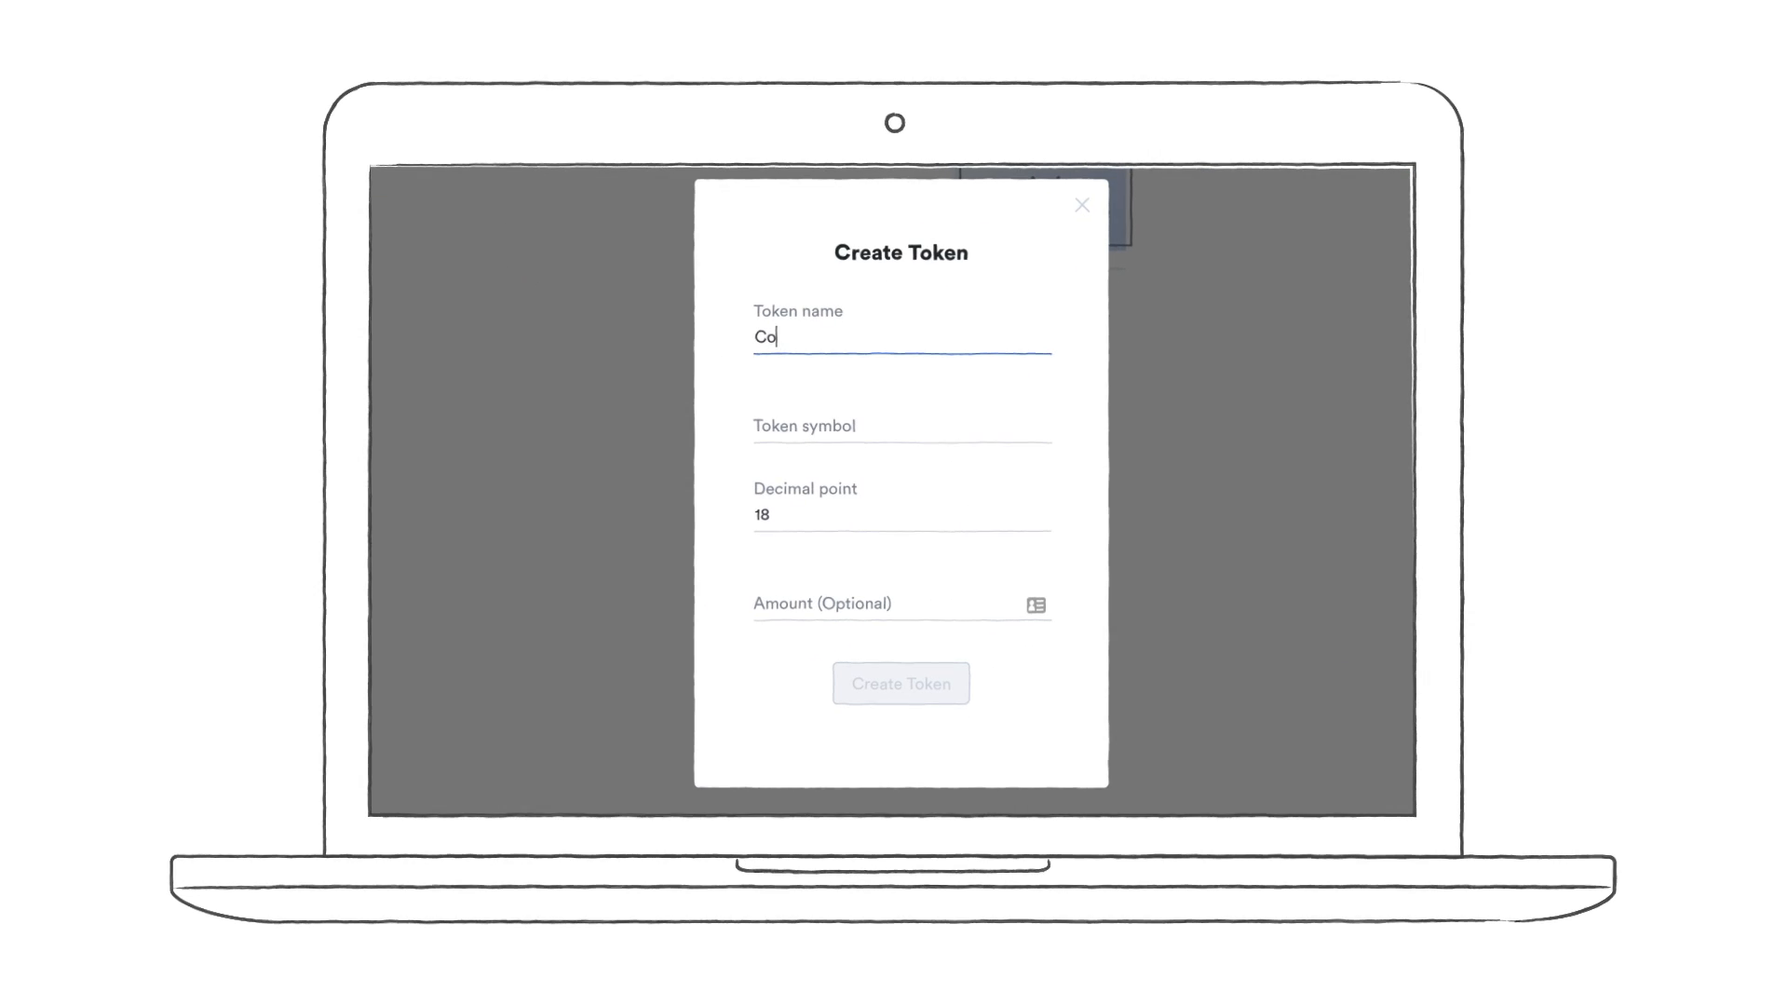
pyautogui.write('ffeeG')
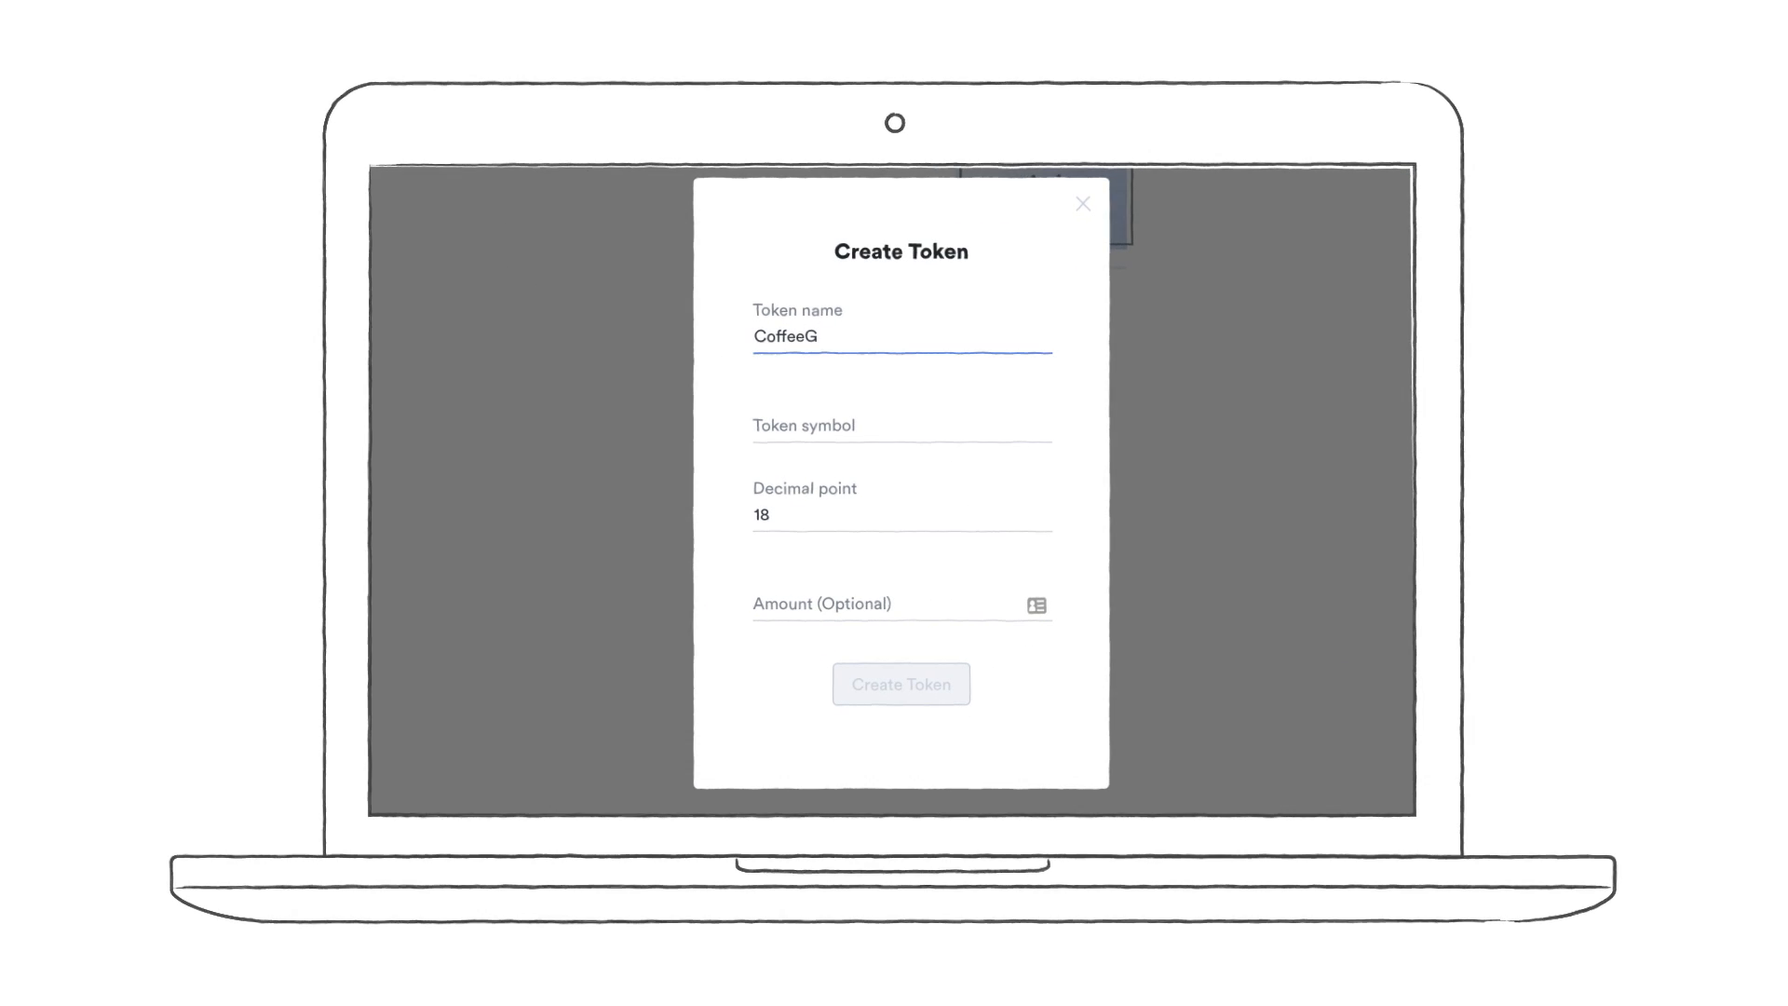
pyautogui.write('CGO')
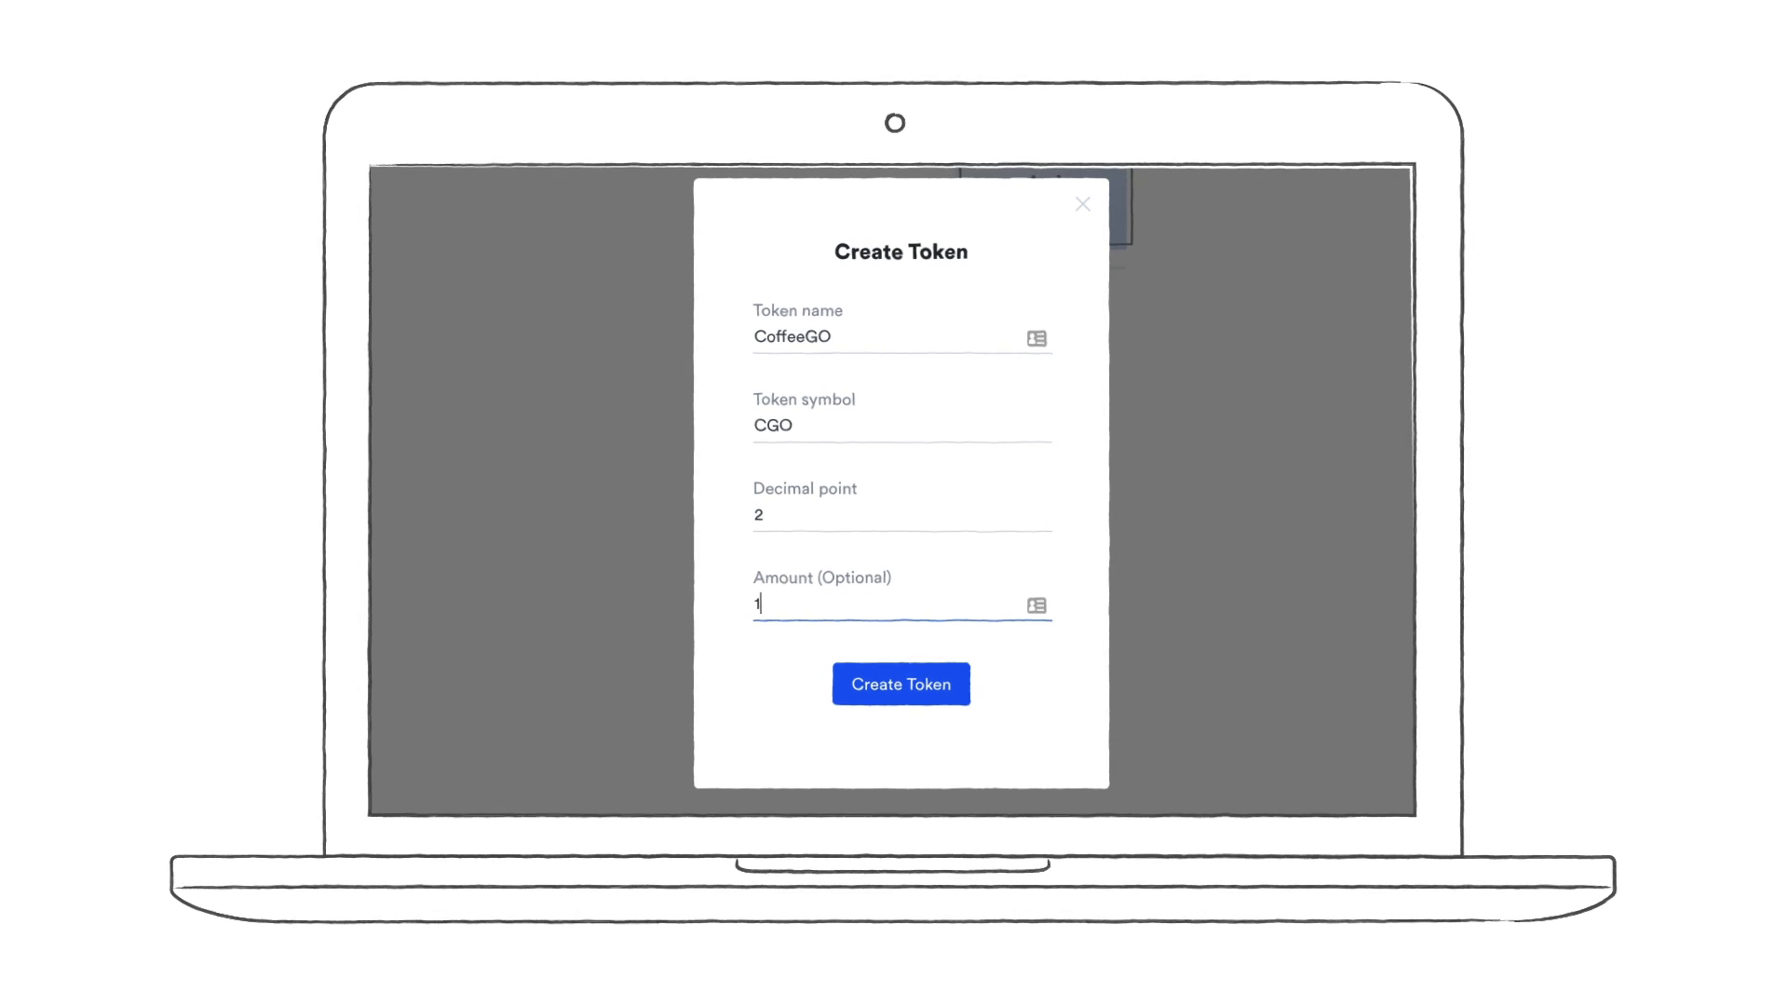
pyautogui.click(899, 683)
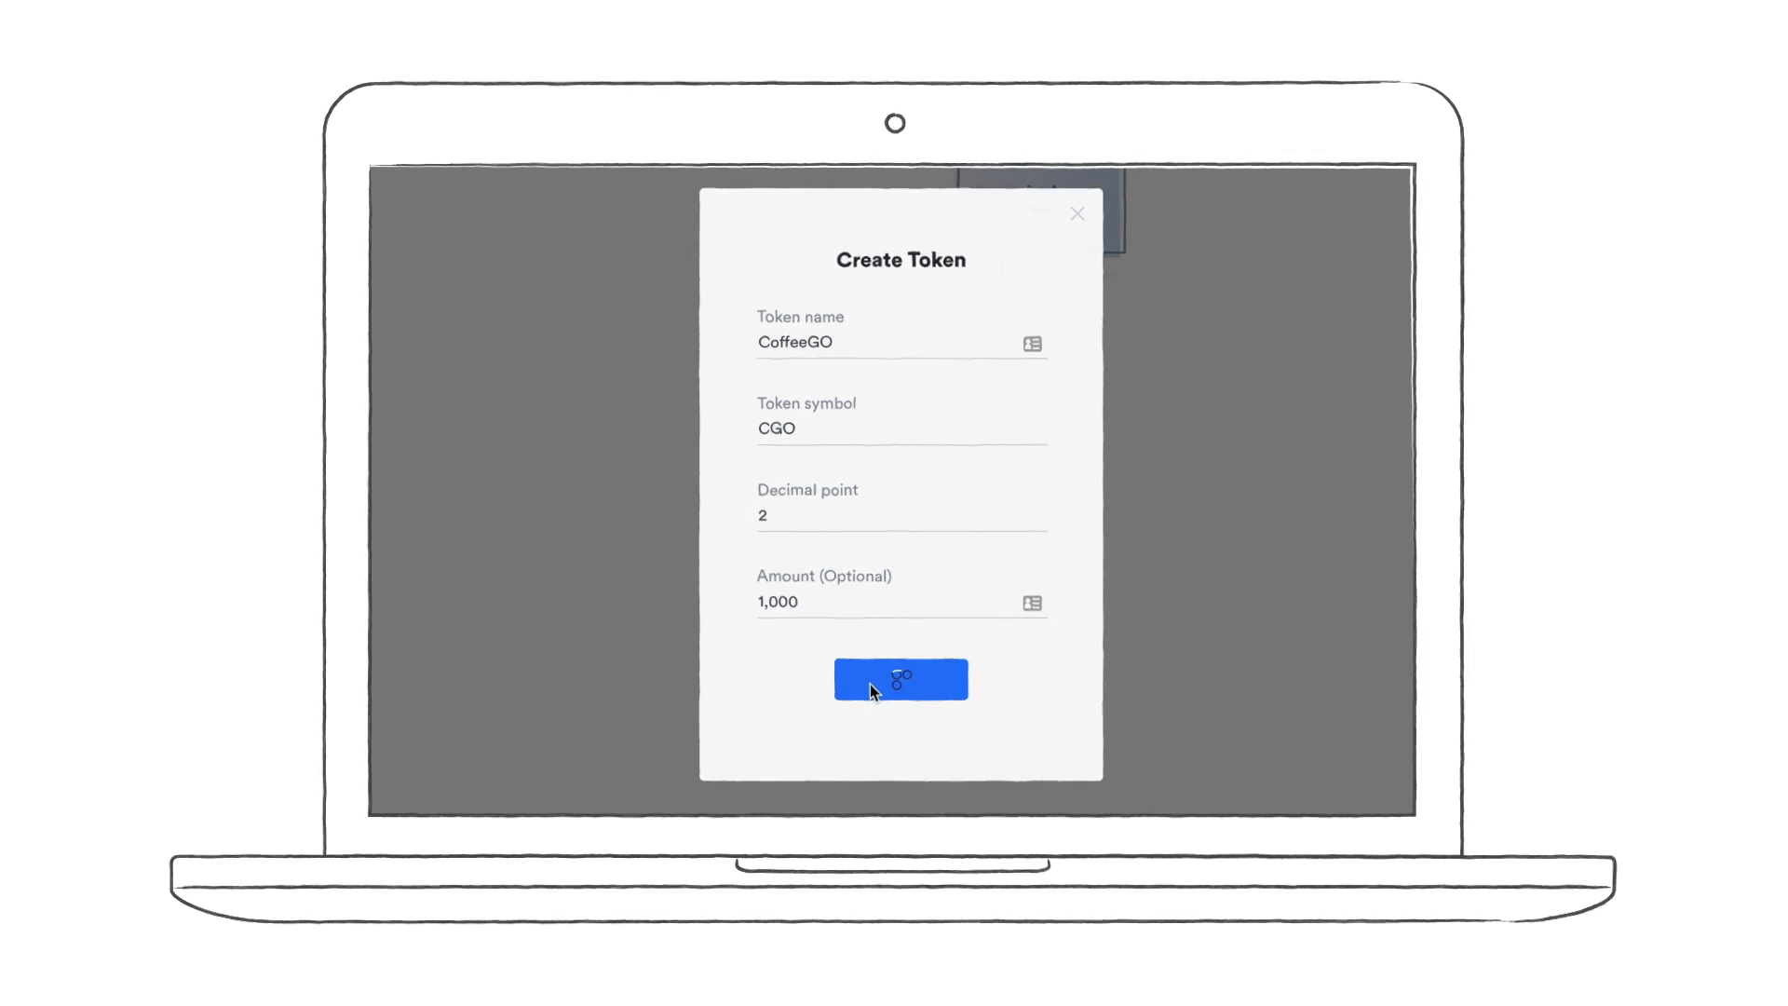
pyautogui.click(900, 678)
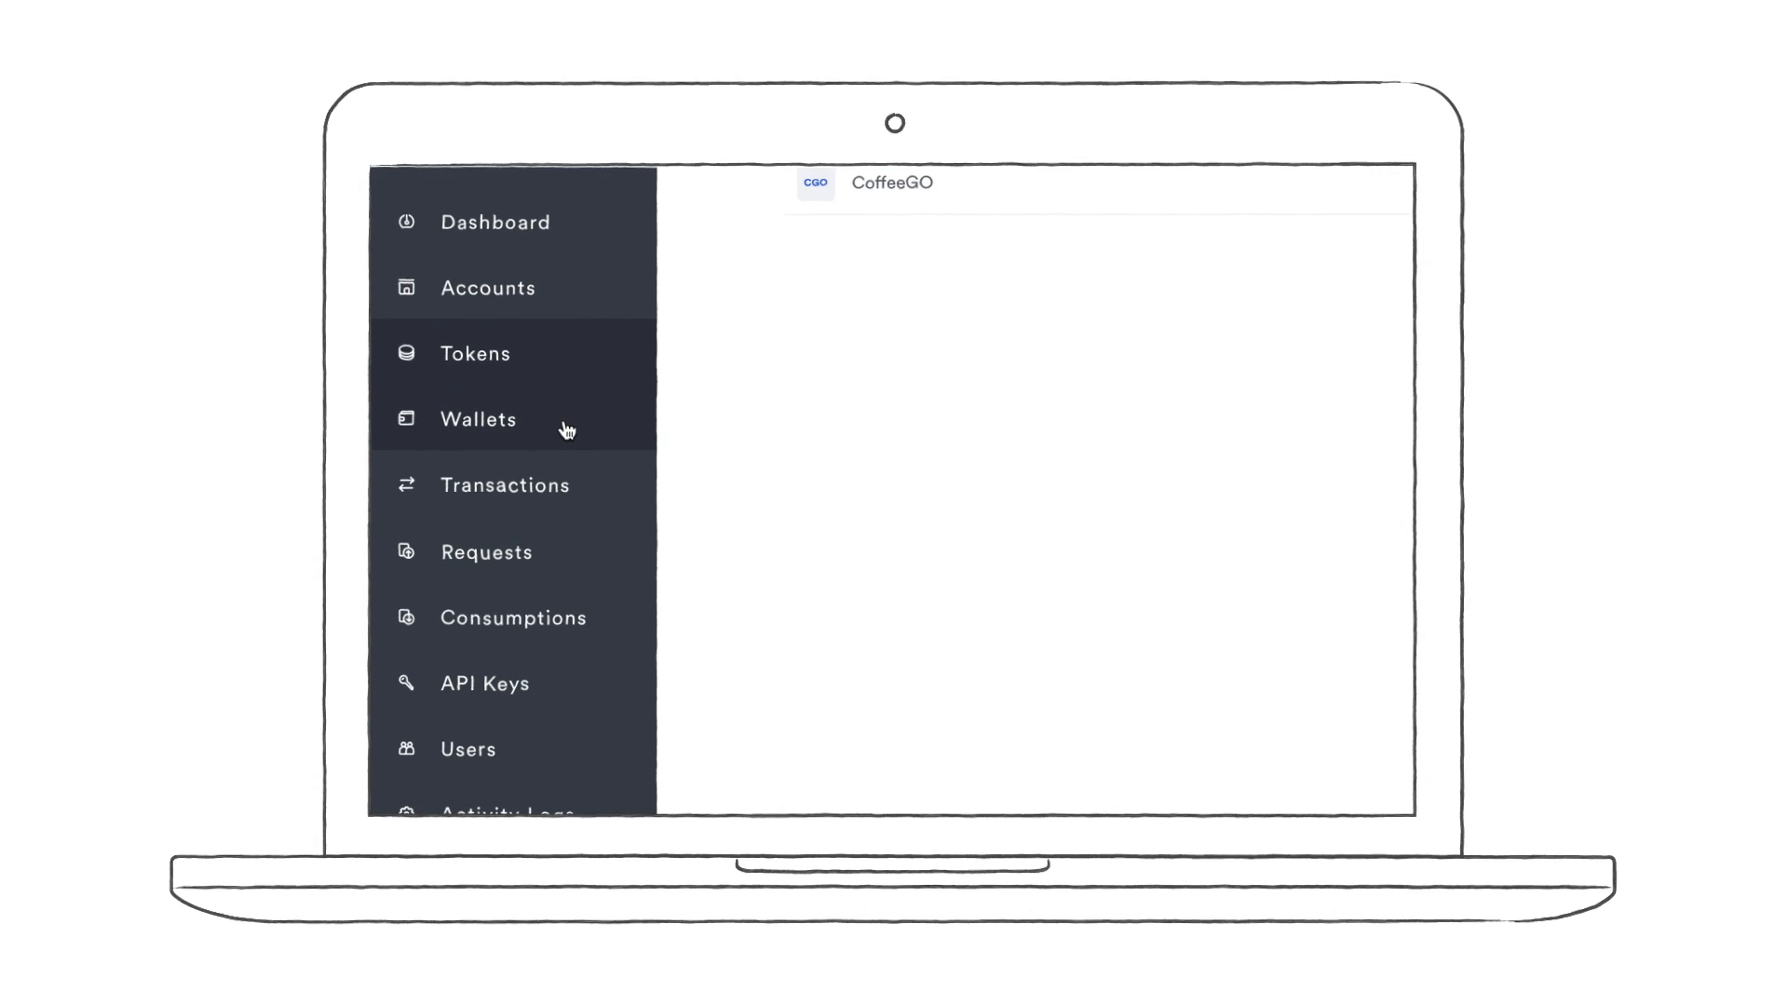
pyautogui.click(479, 419)
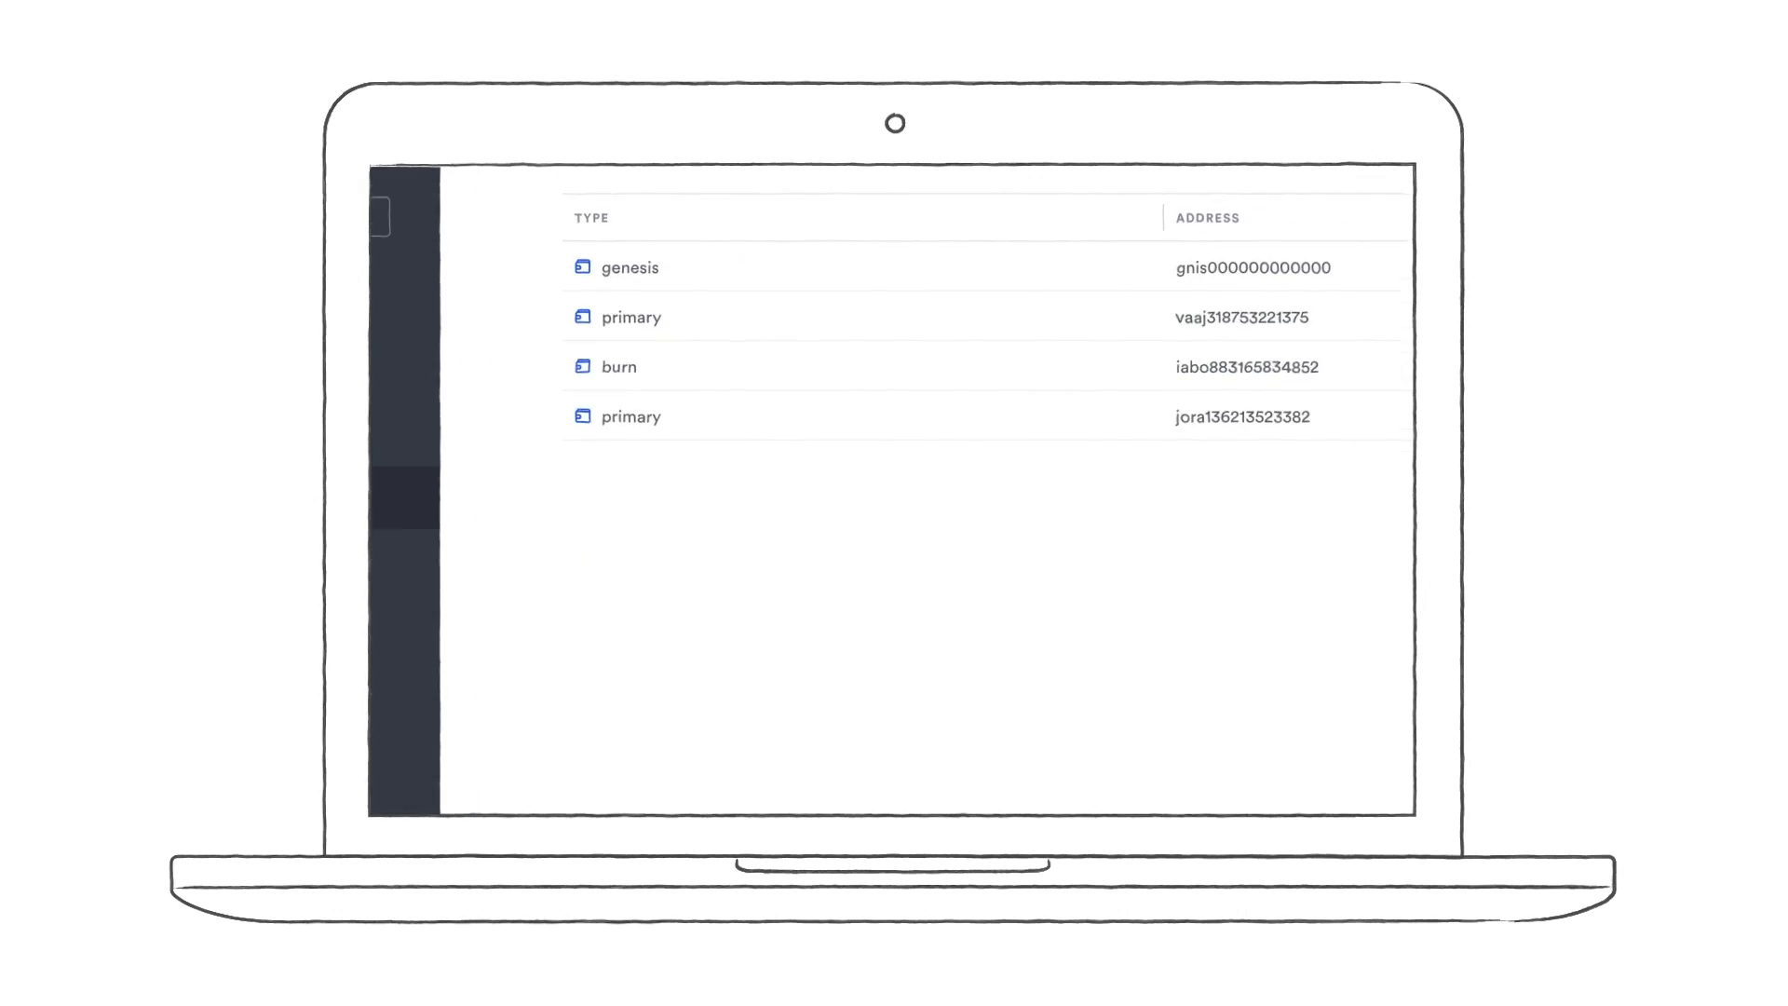
pyautogui.click(632, 416)
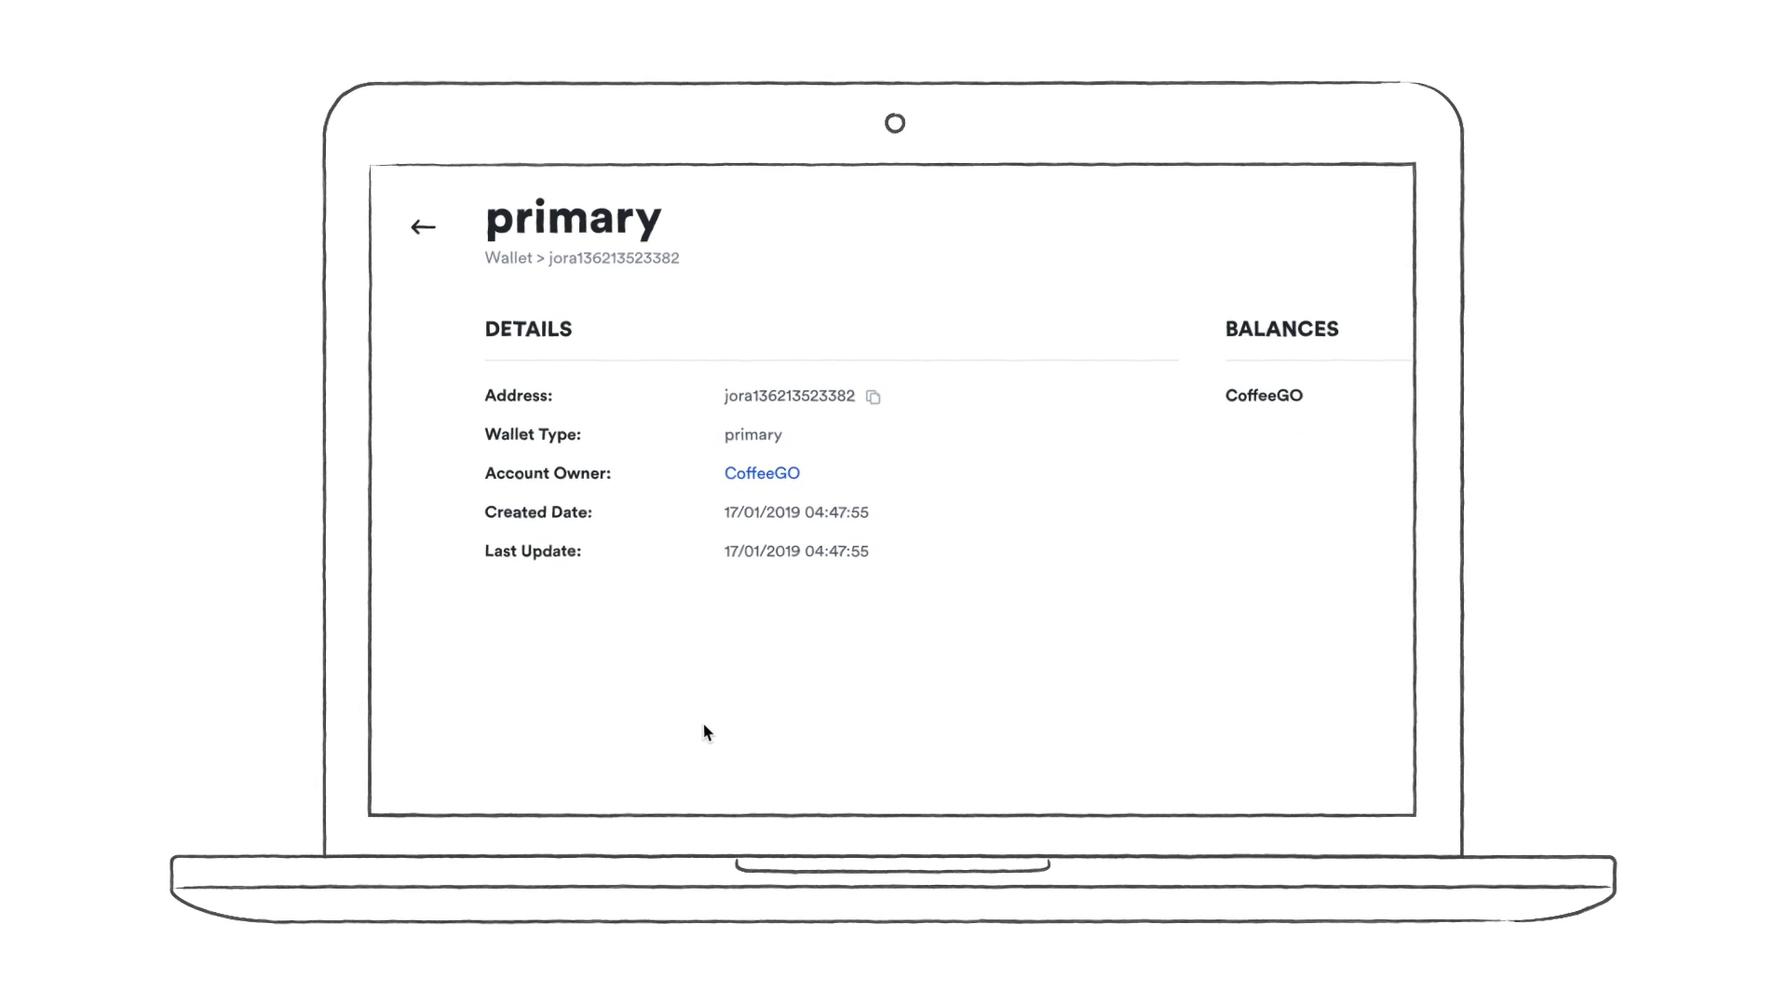
pyautogui.moveTo(611, 749)
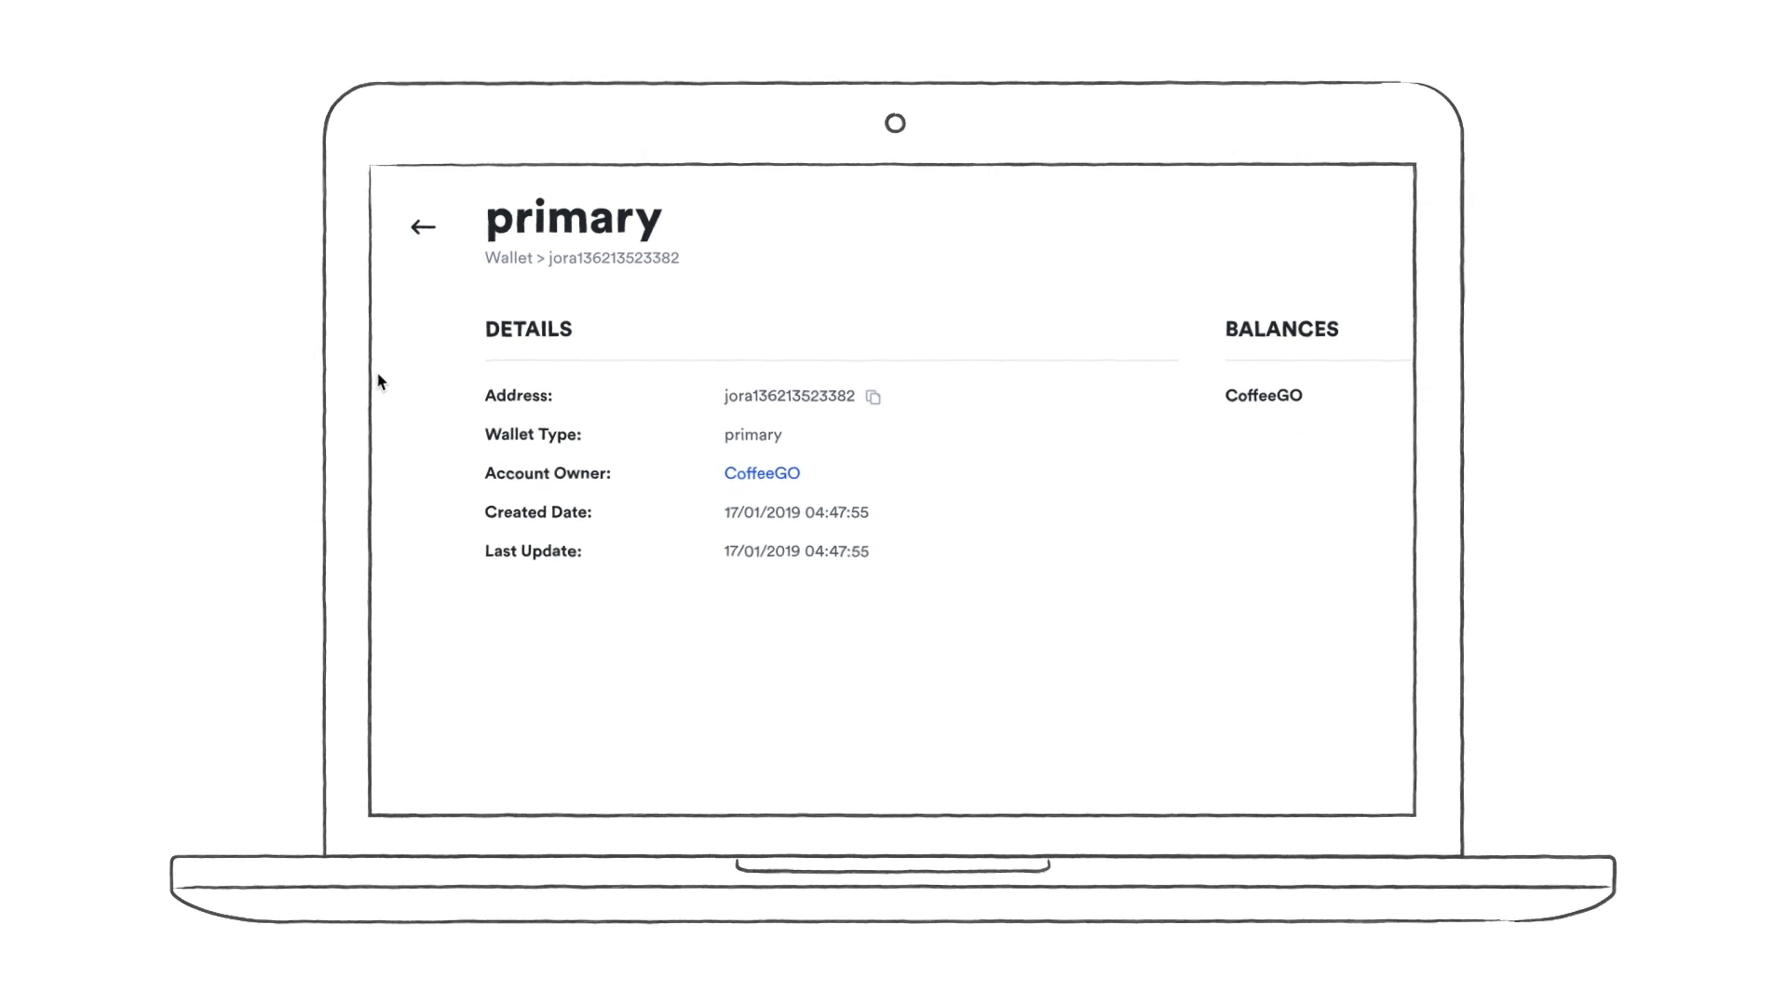
pyautogui.click(423, 226)
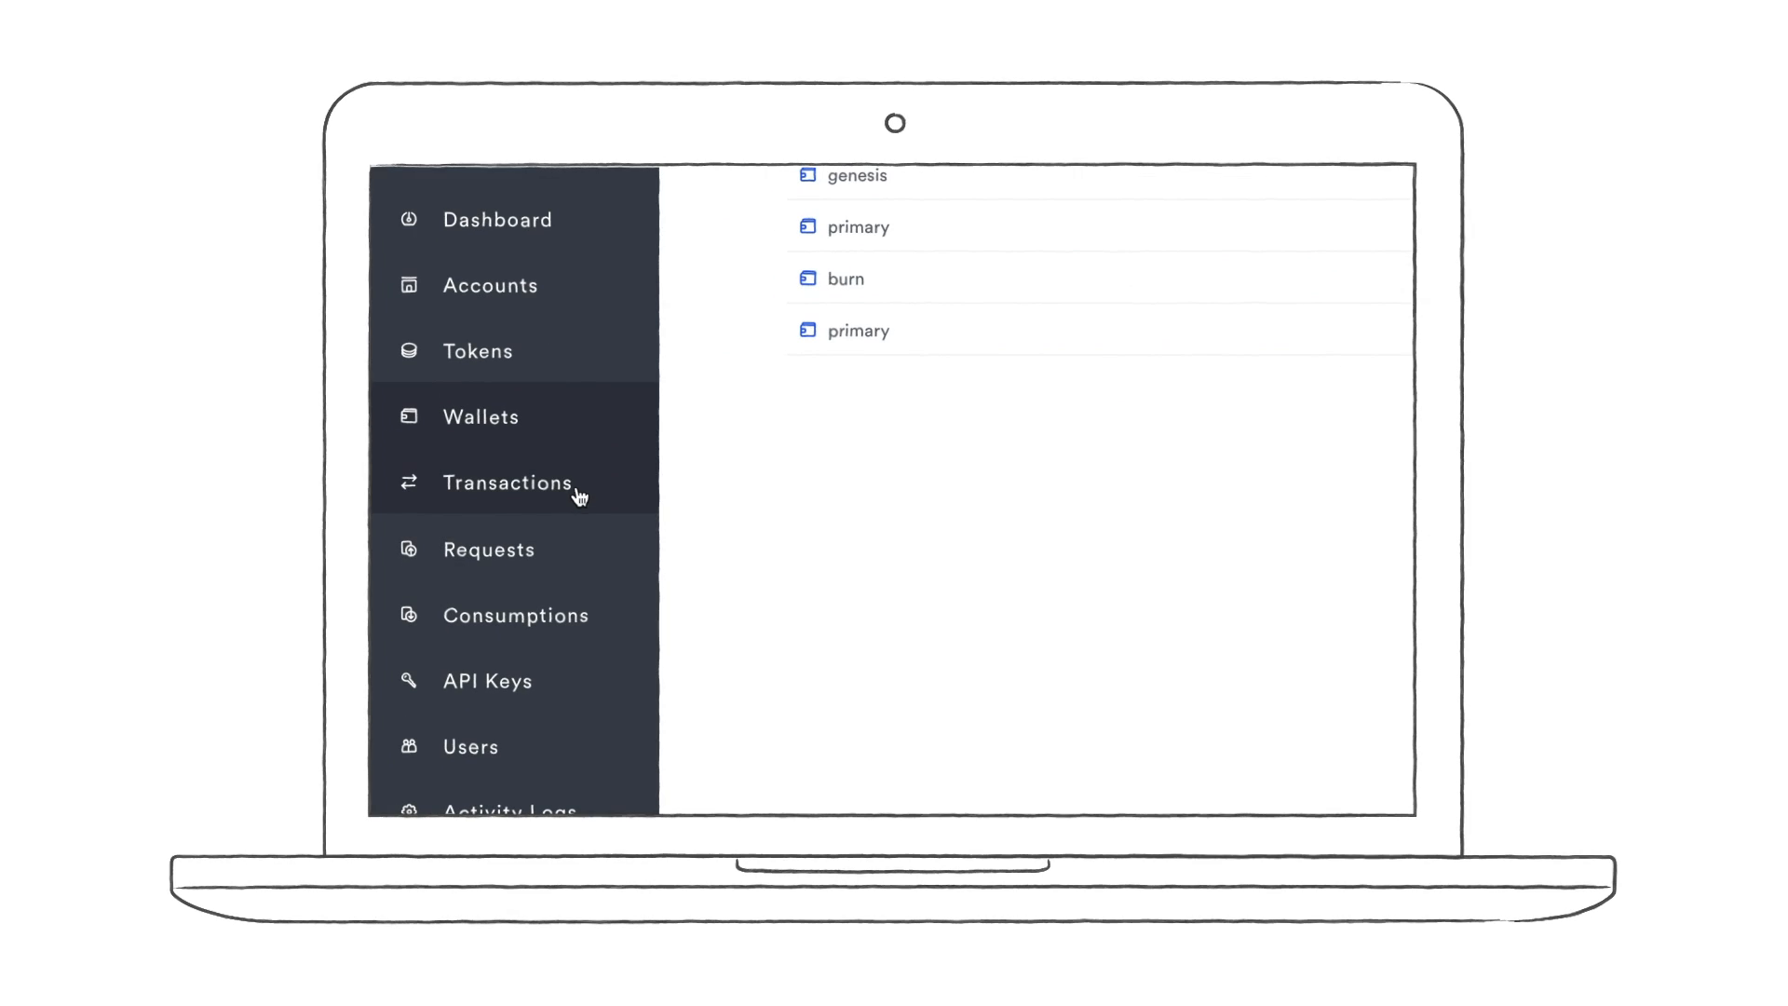
pyautogui.click(509, 481)
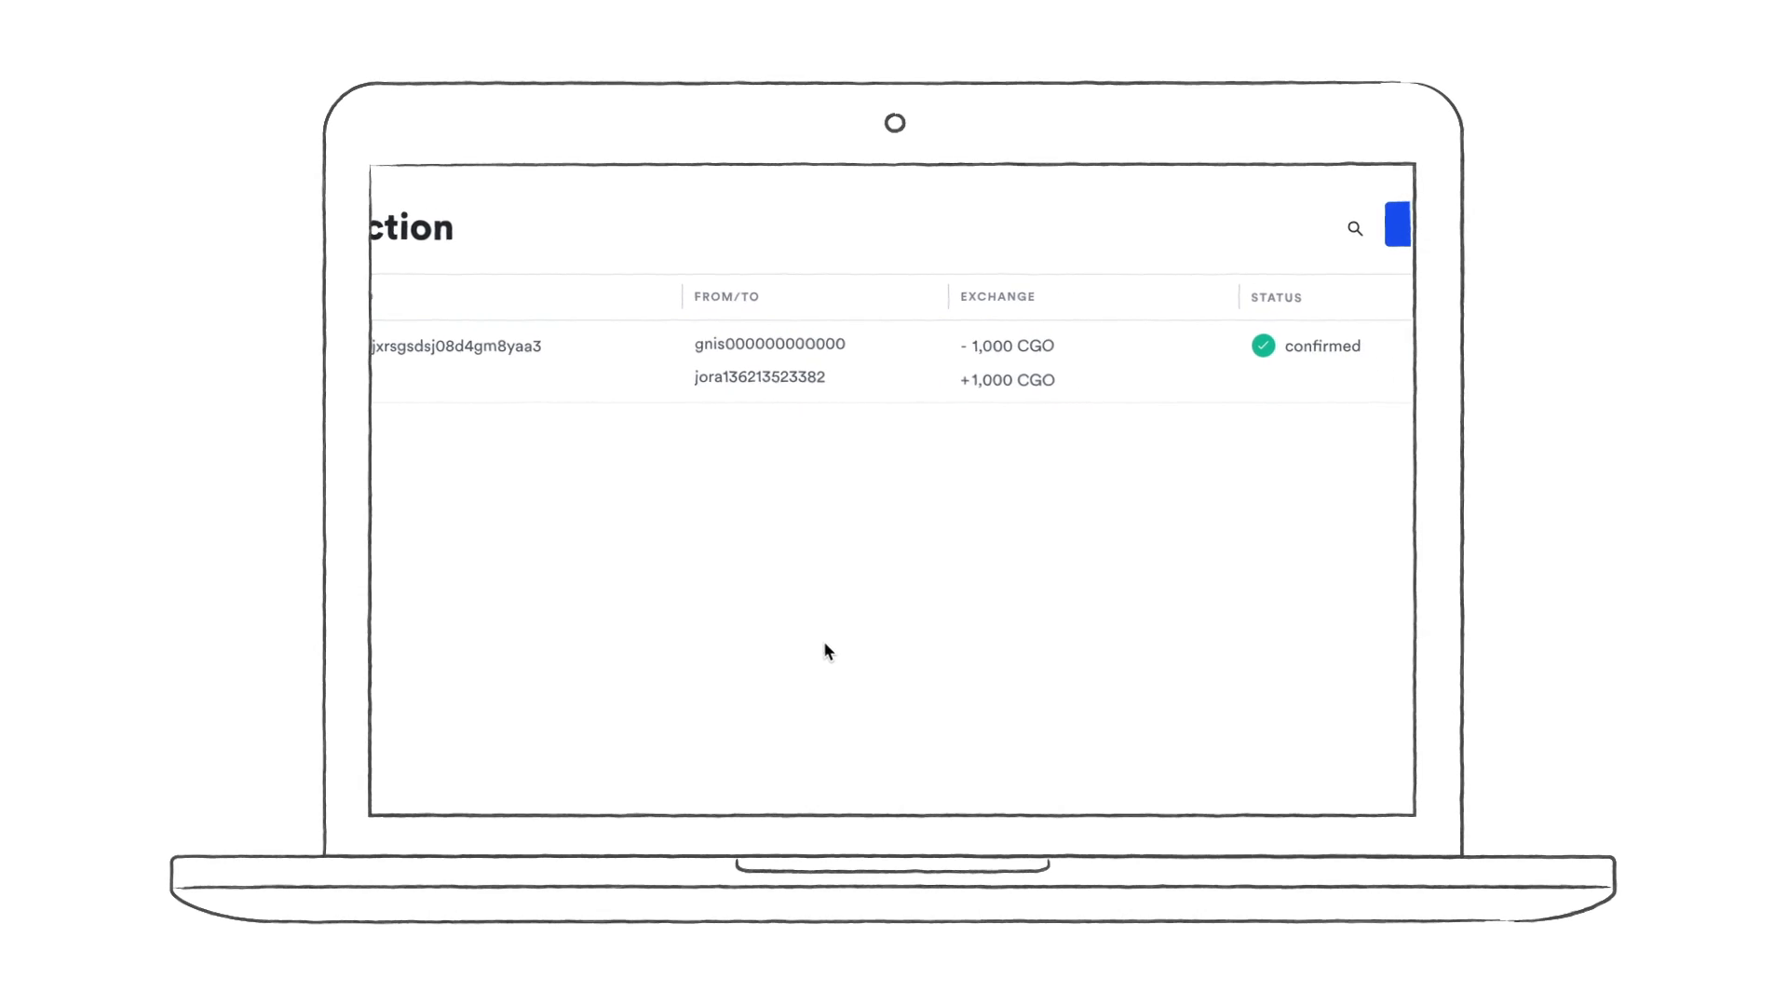
pyautogui.hscroll(3)
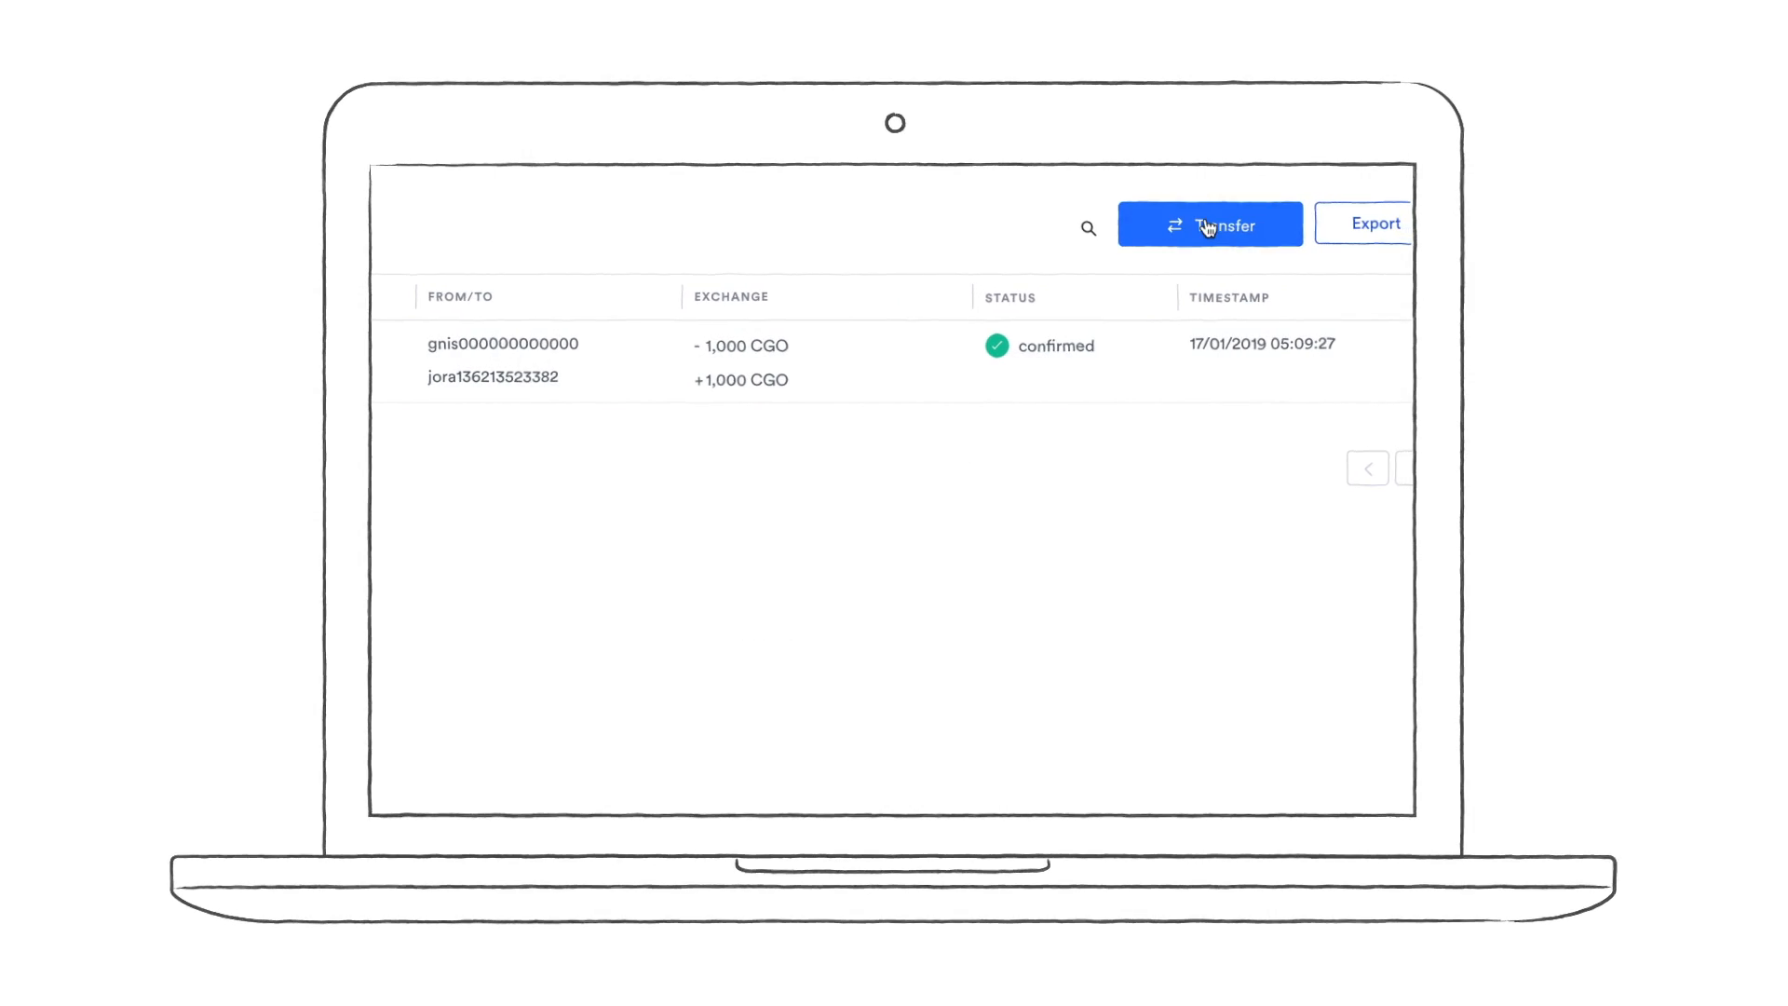
pyautogui.click(1209, 223)
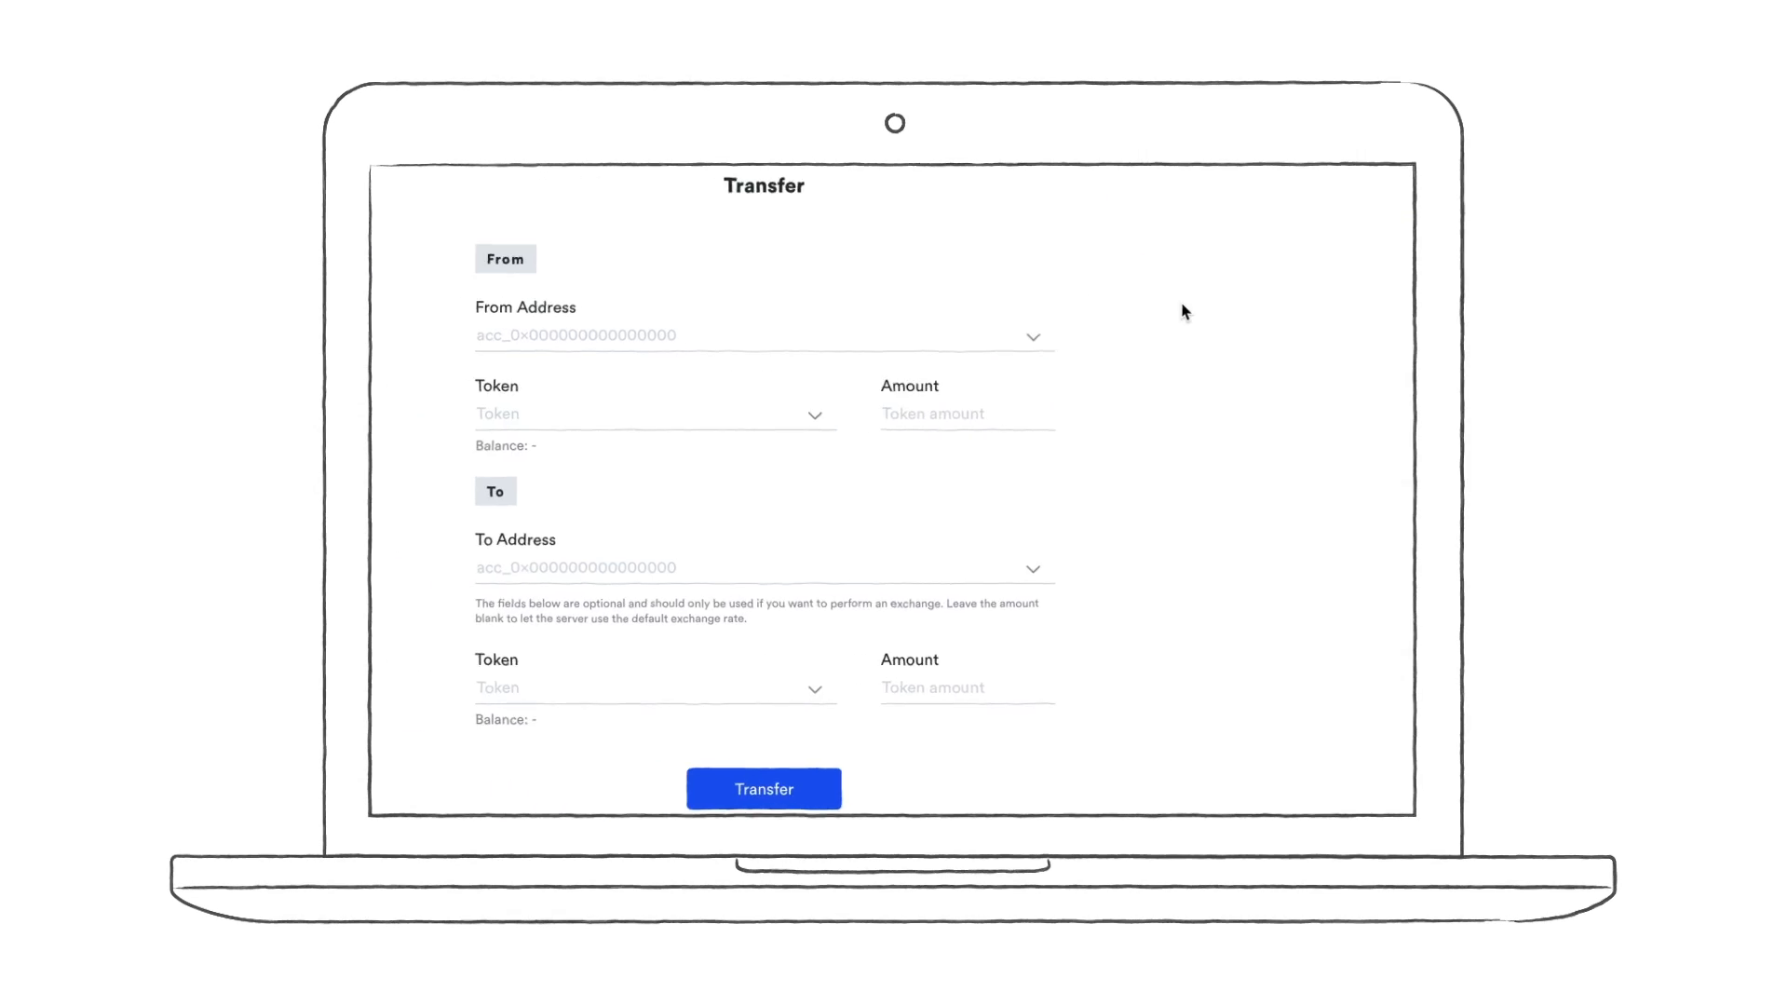
pyautogui.click(763, 335)
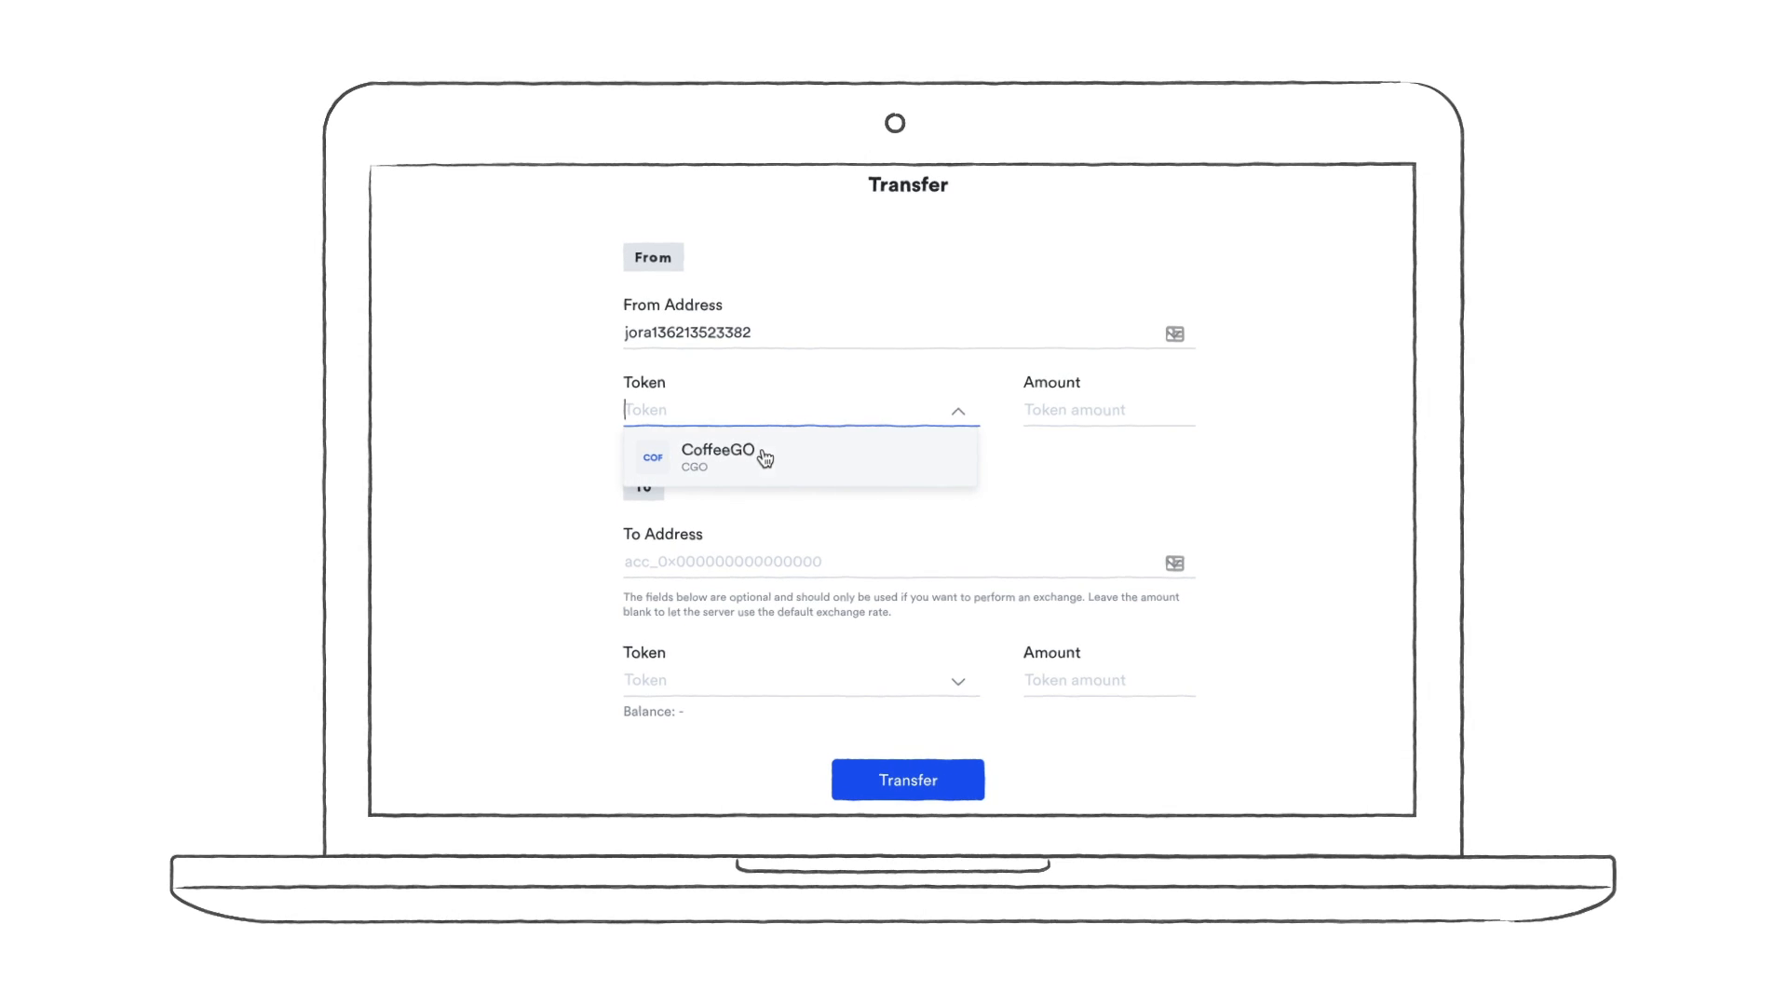
pyautogui.click(719, 456)
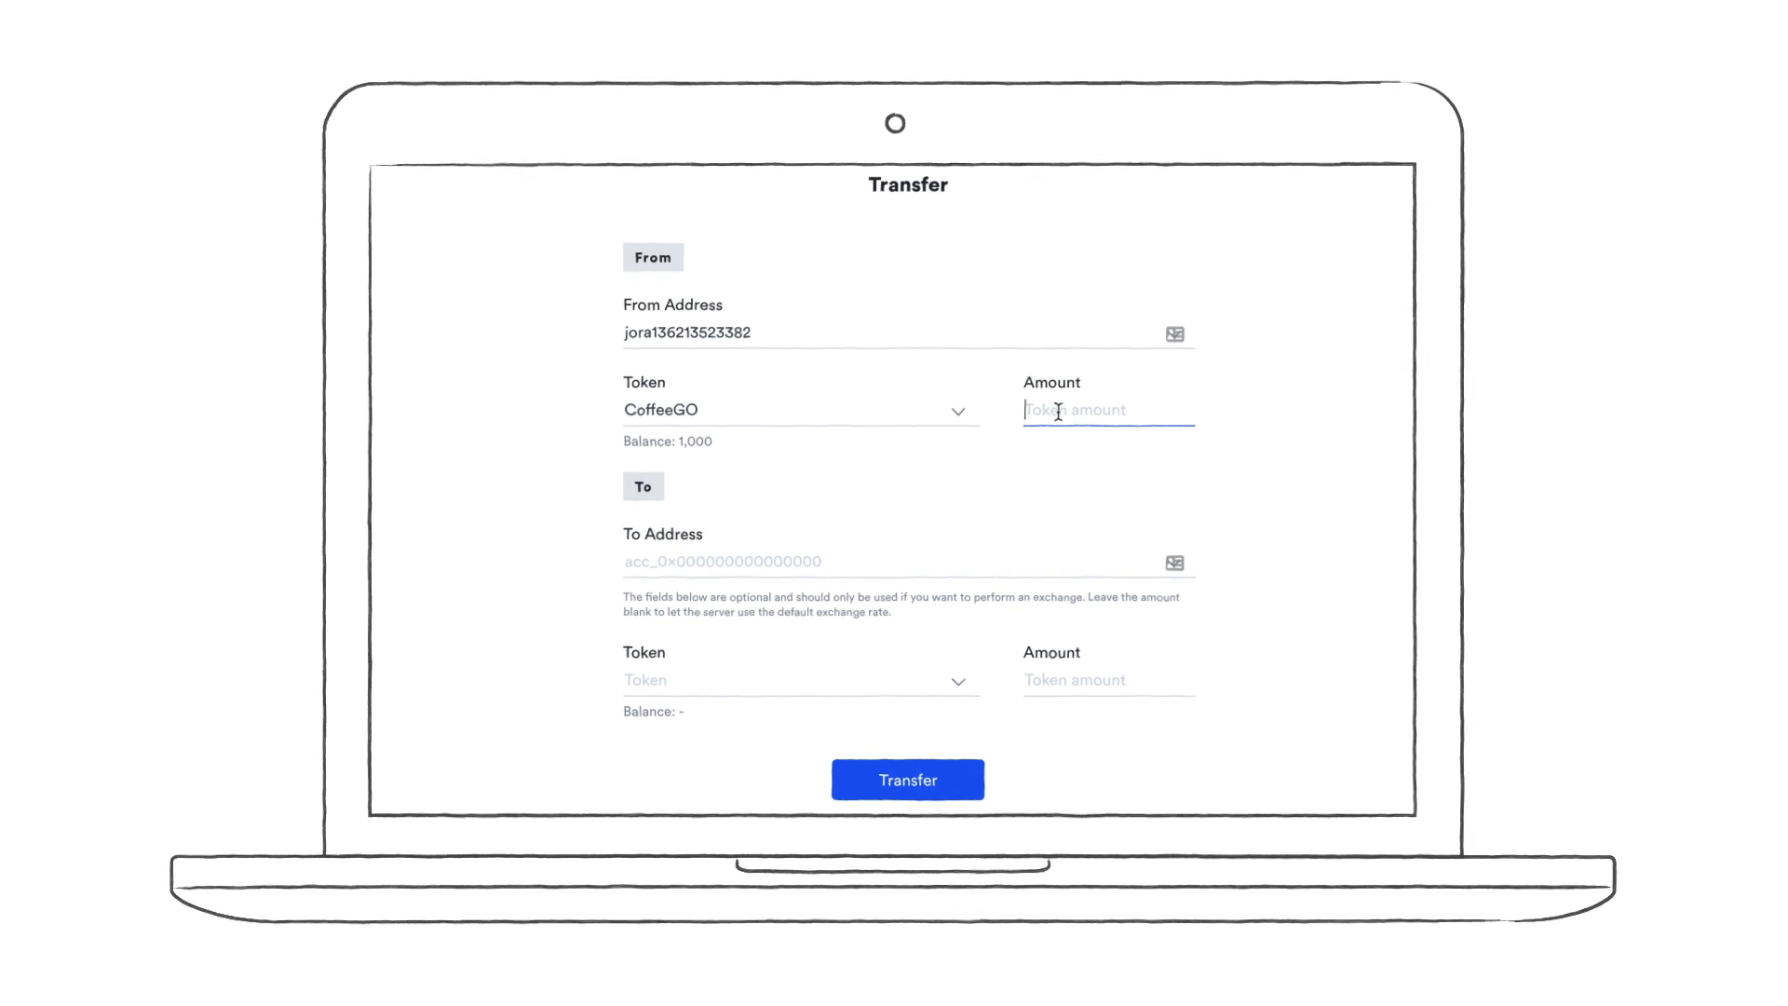
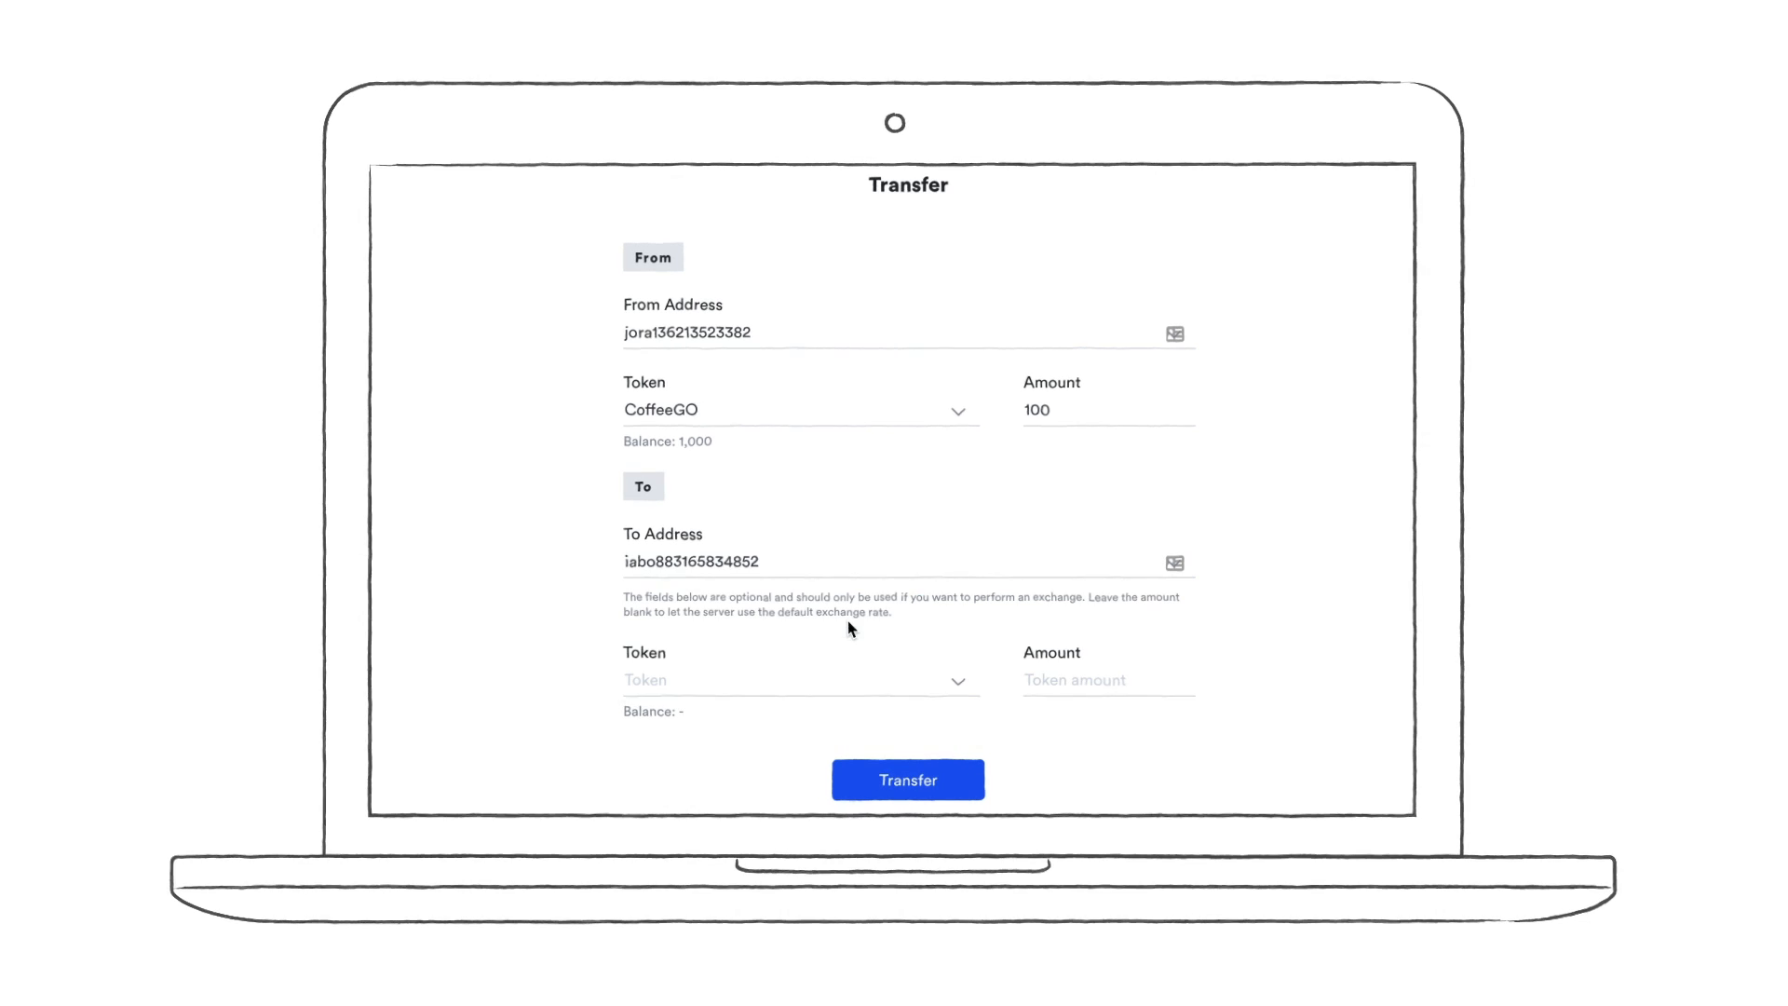
pyautogui.click(907, 781)
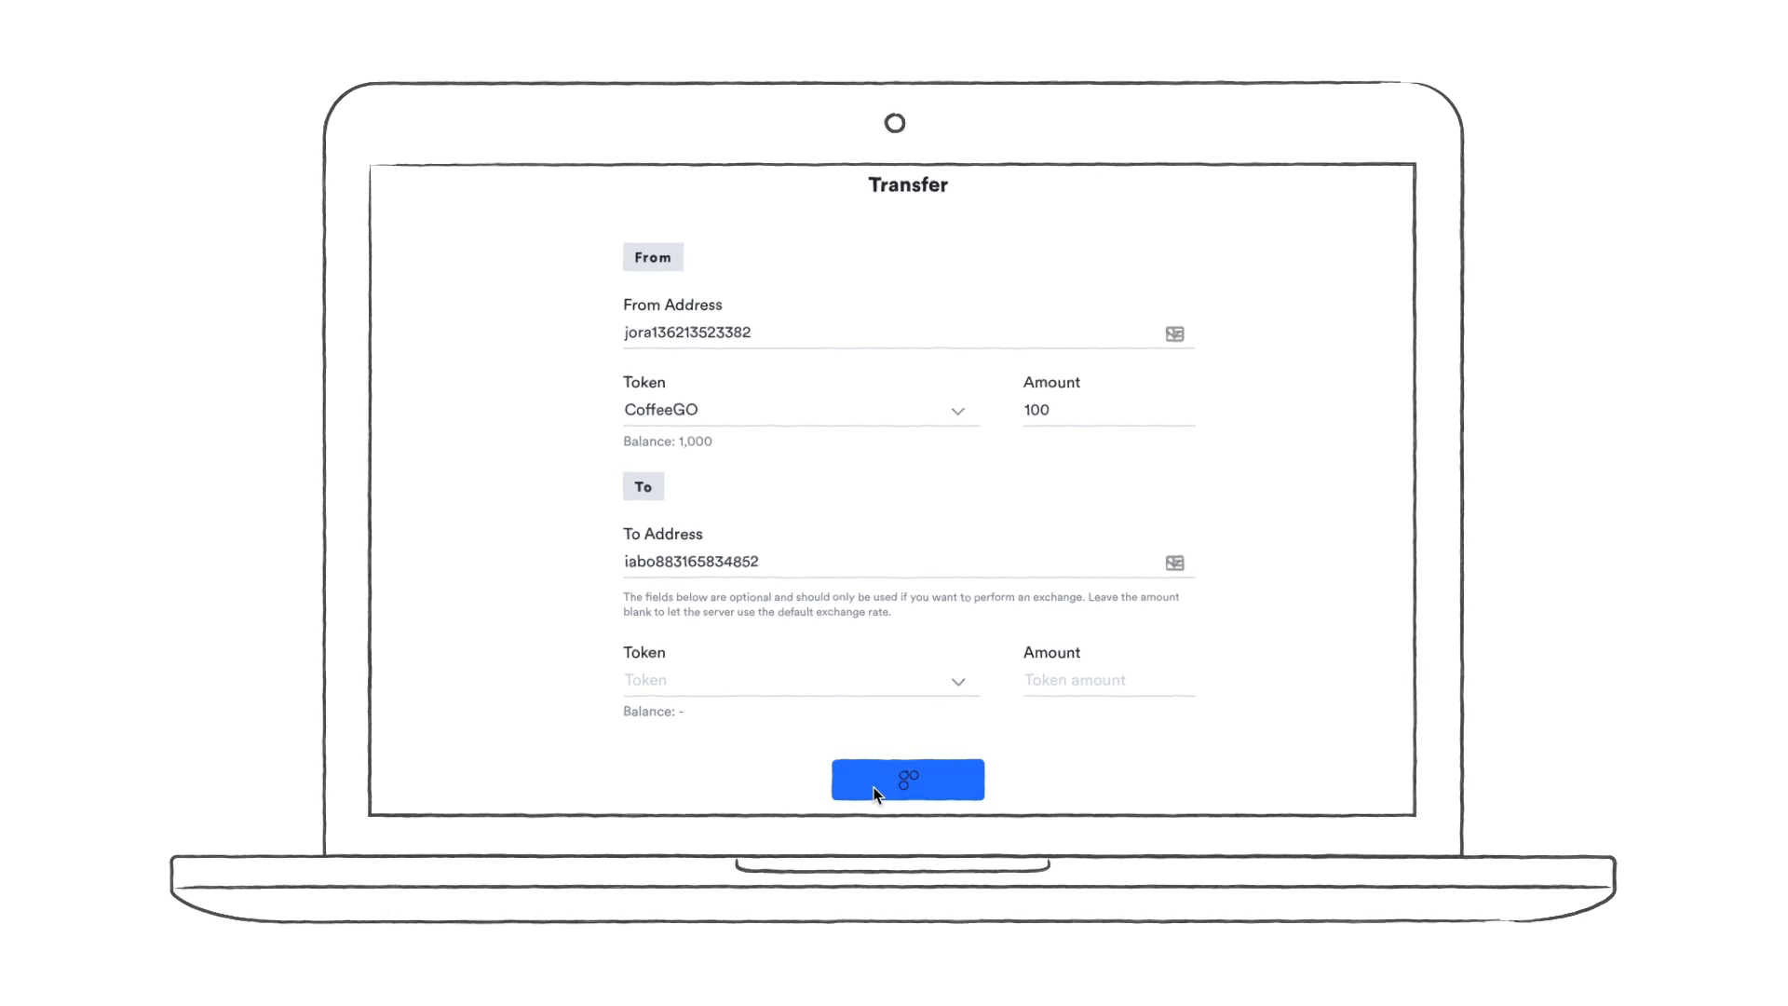
pyautogui.click(907, 778)
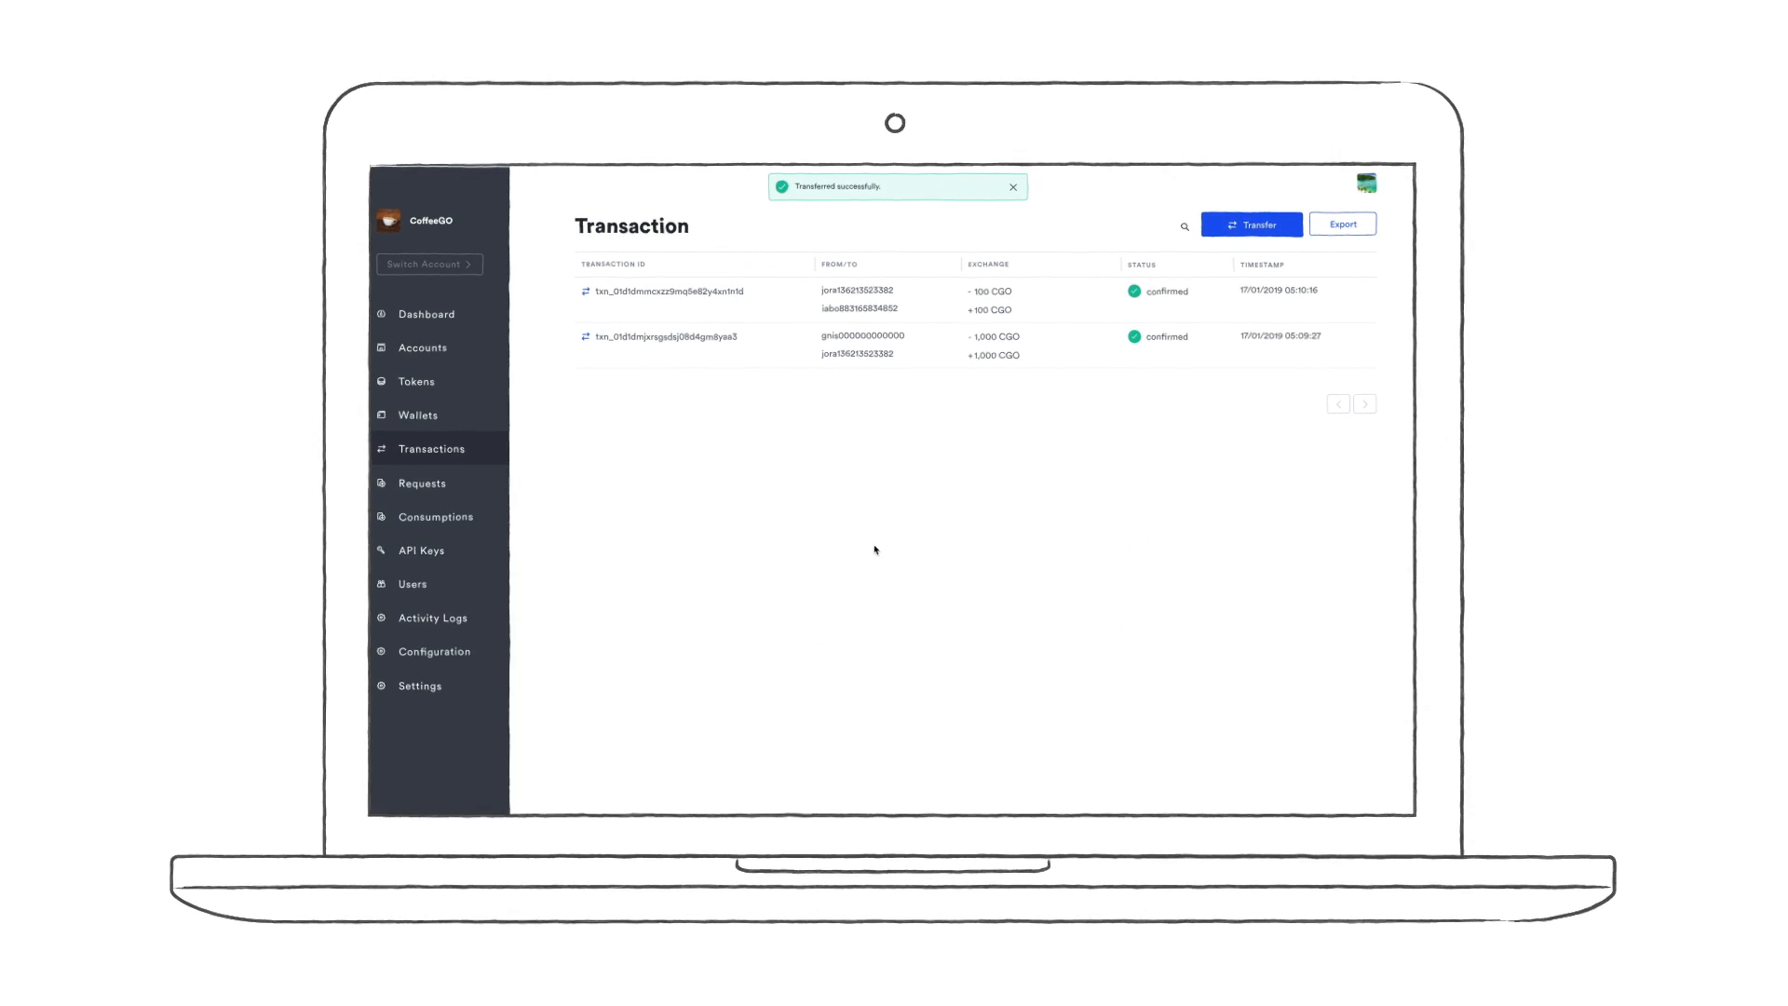
pyautogui.moveTo(622, 493)
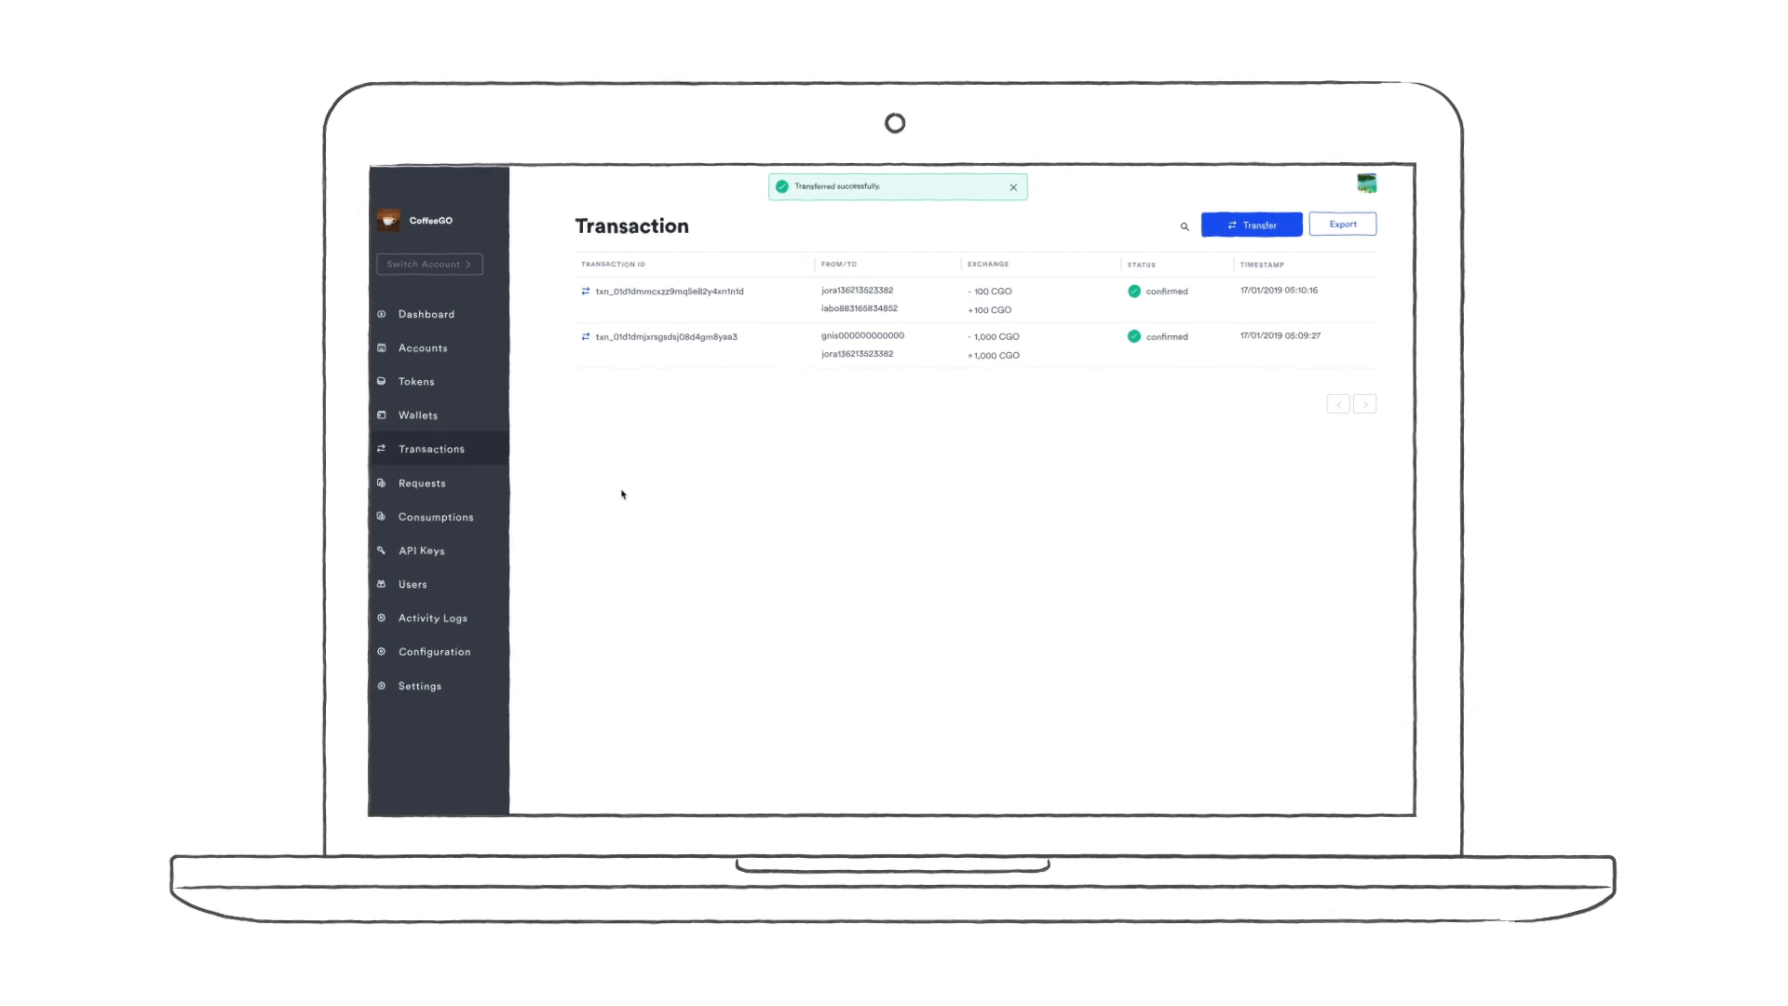
pyautogui.click(434, 650)
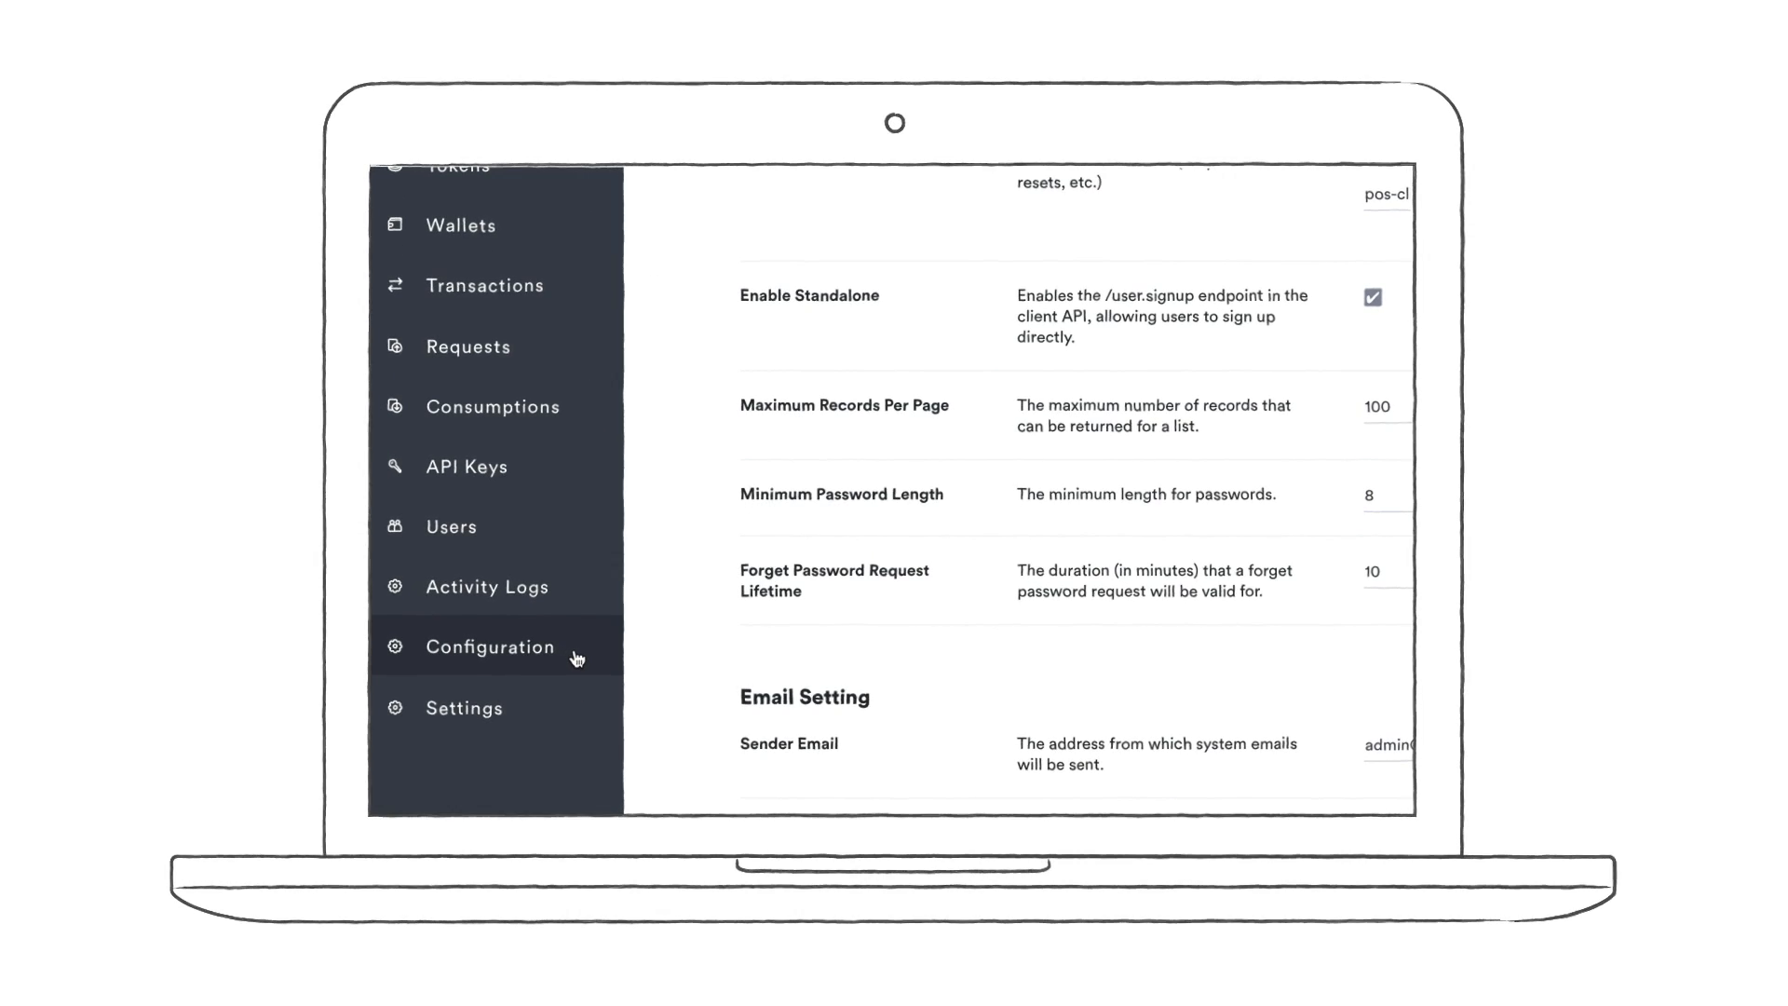
pyautogui.click(495, 646)
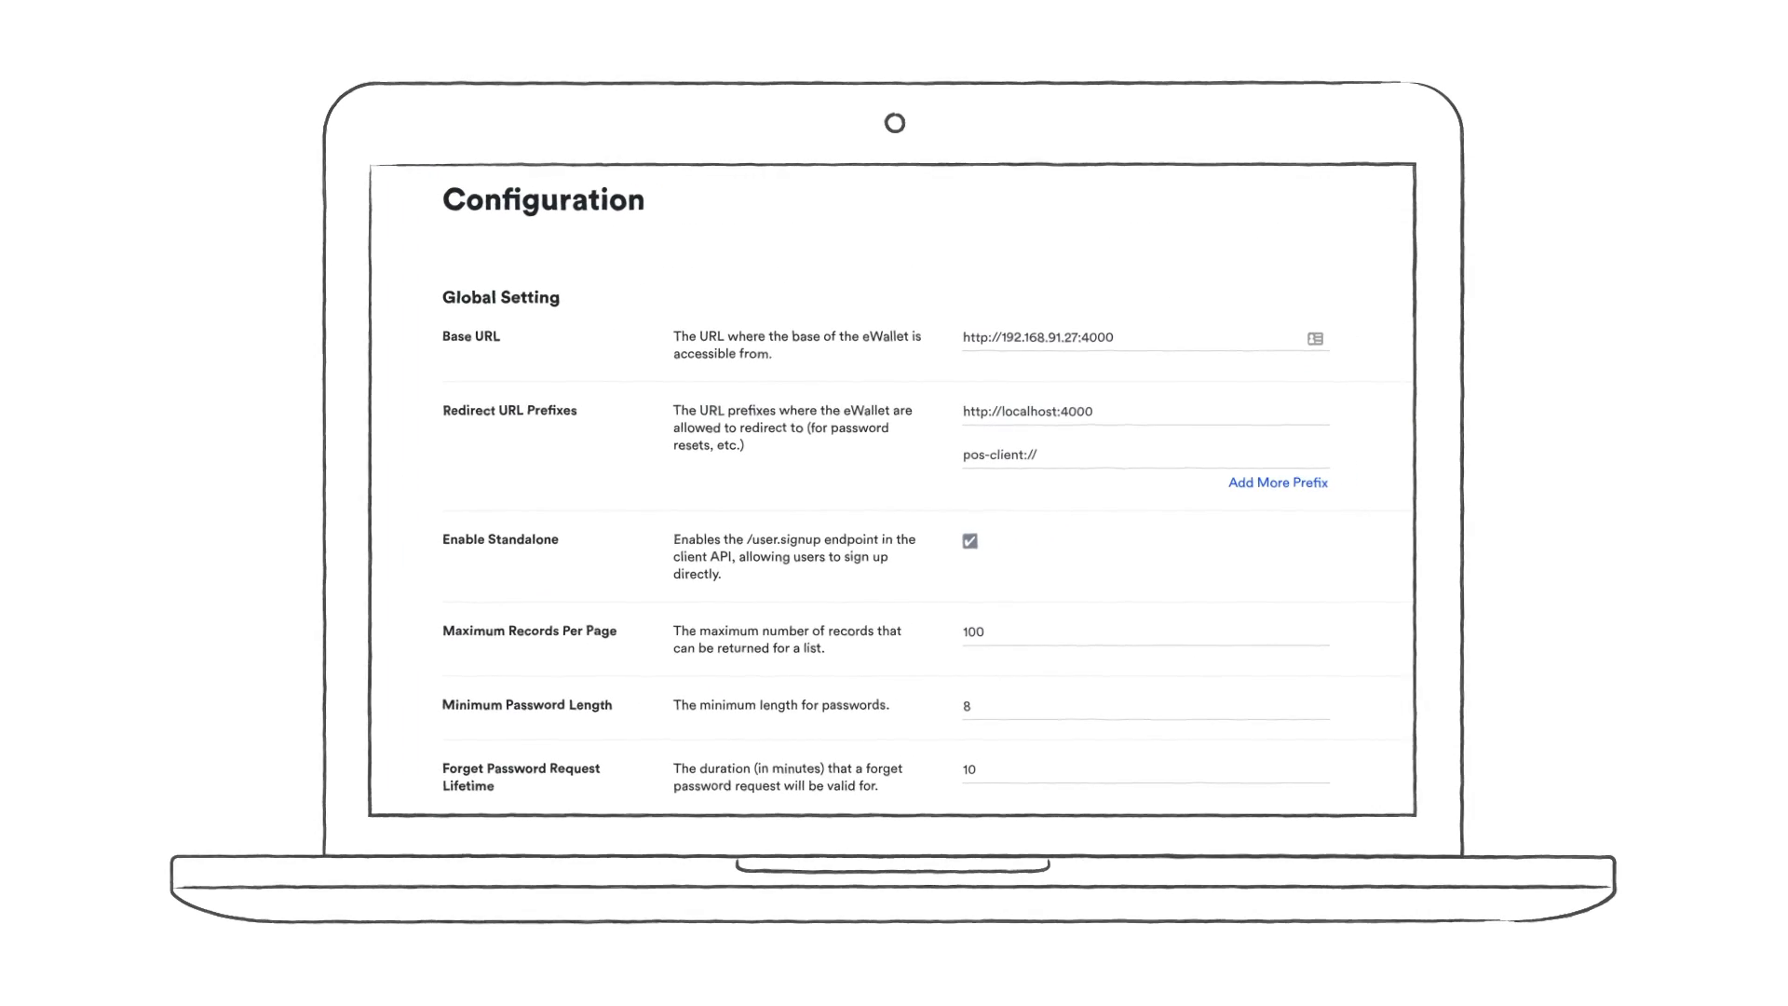
pyautogui.scroll(-3)
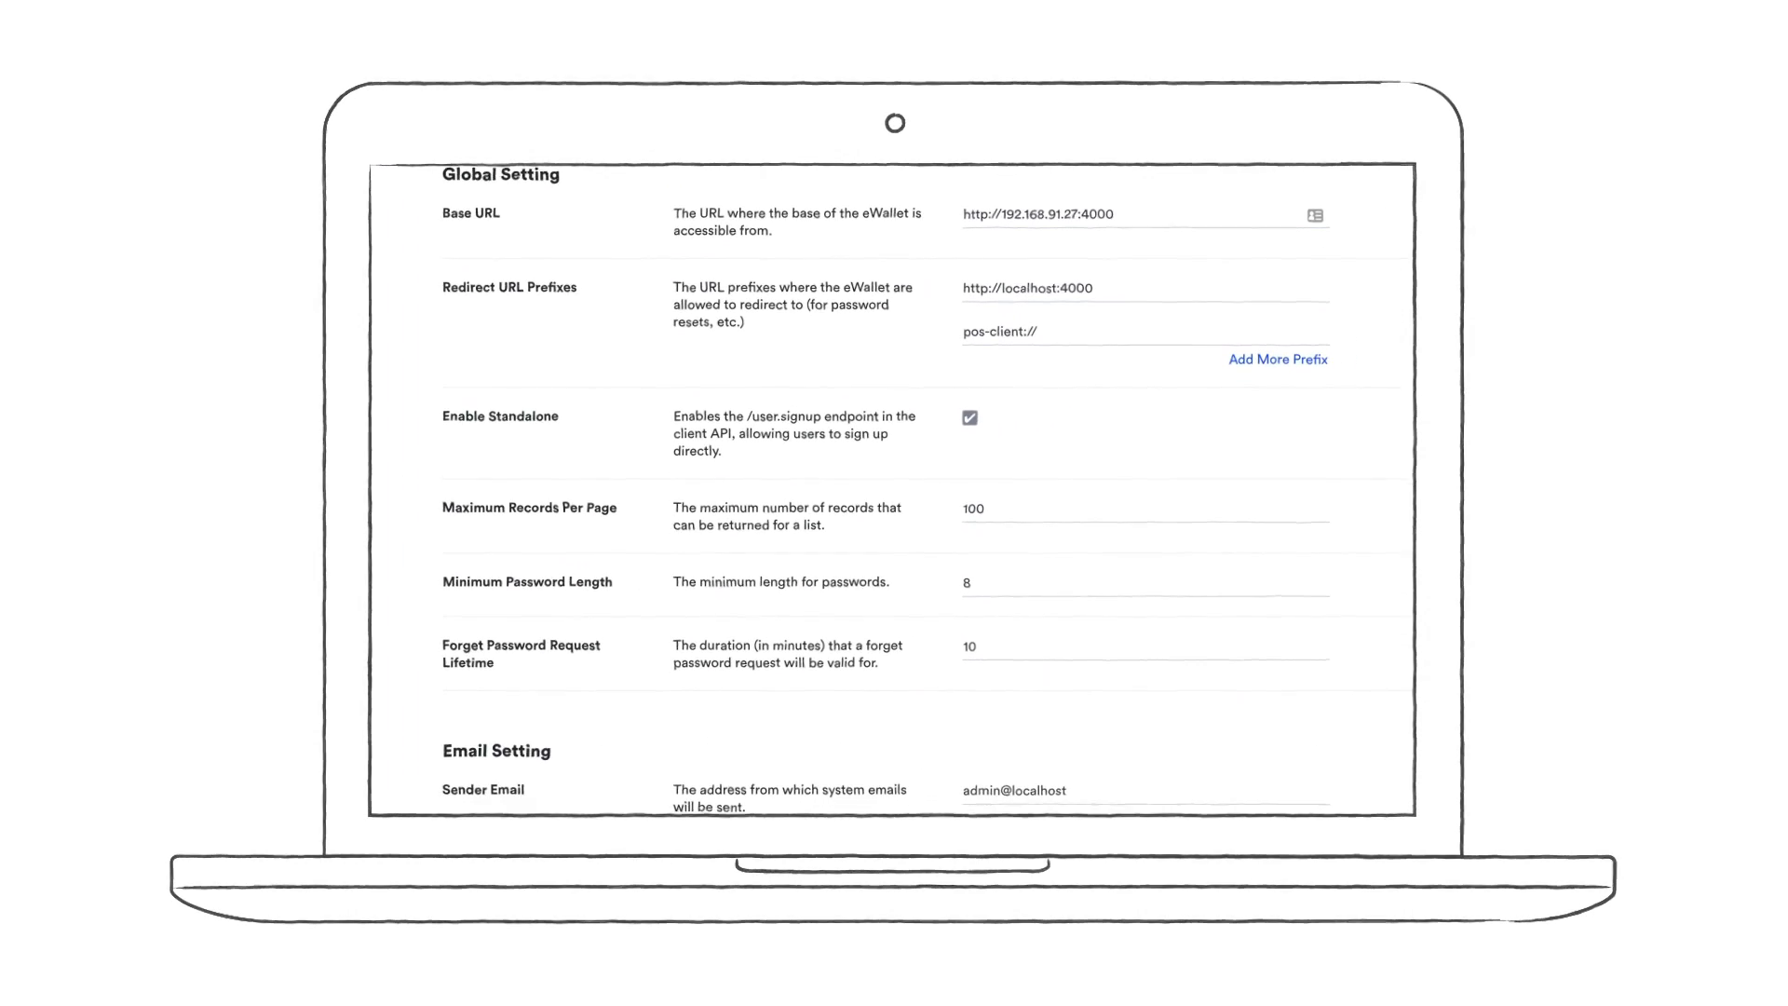
pyautogui.scroll(-3)
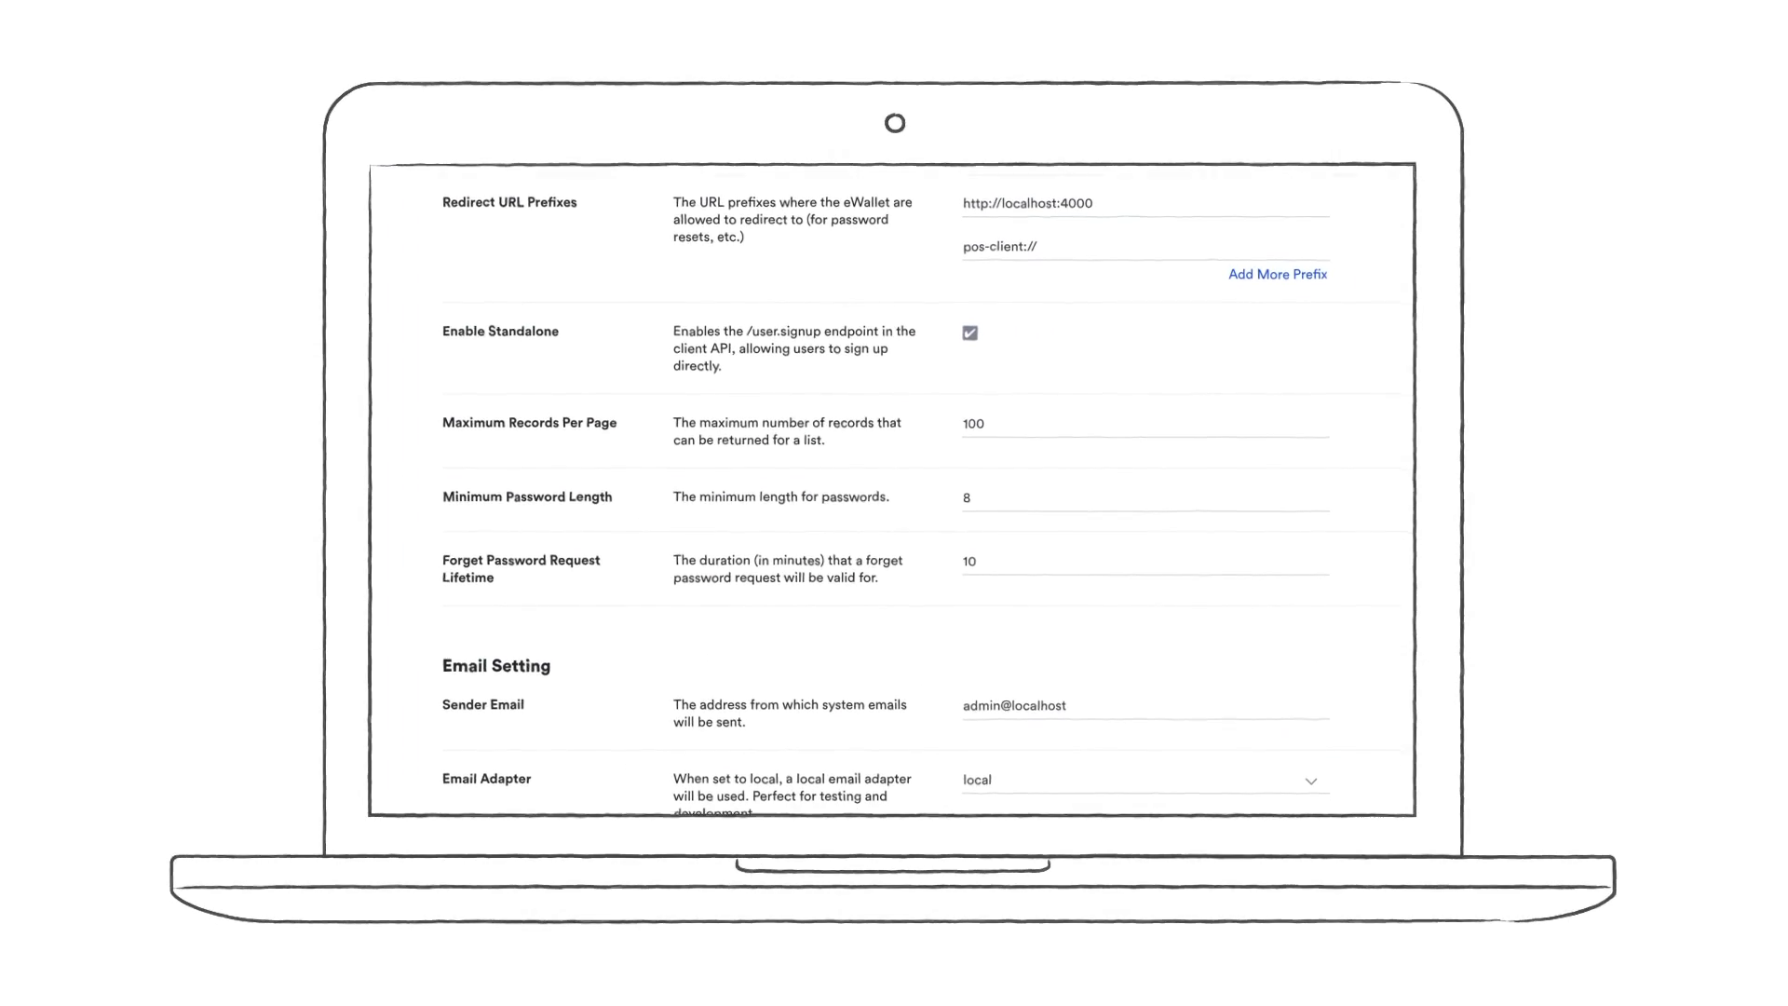
pyautogui.scroll(-3)
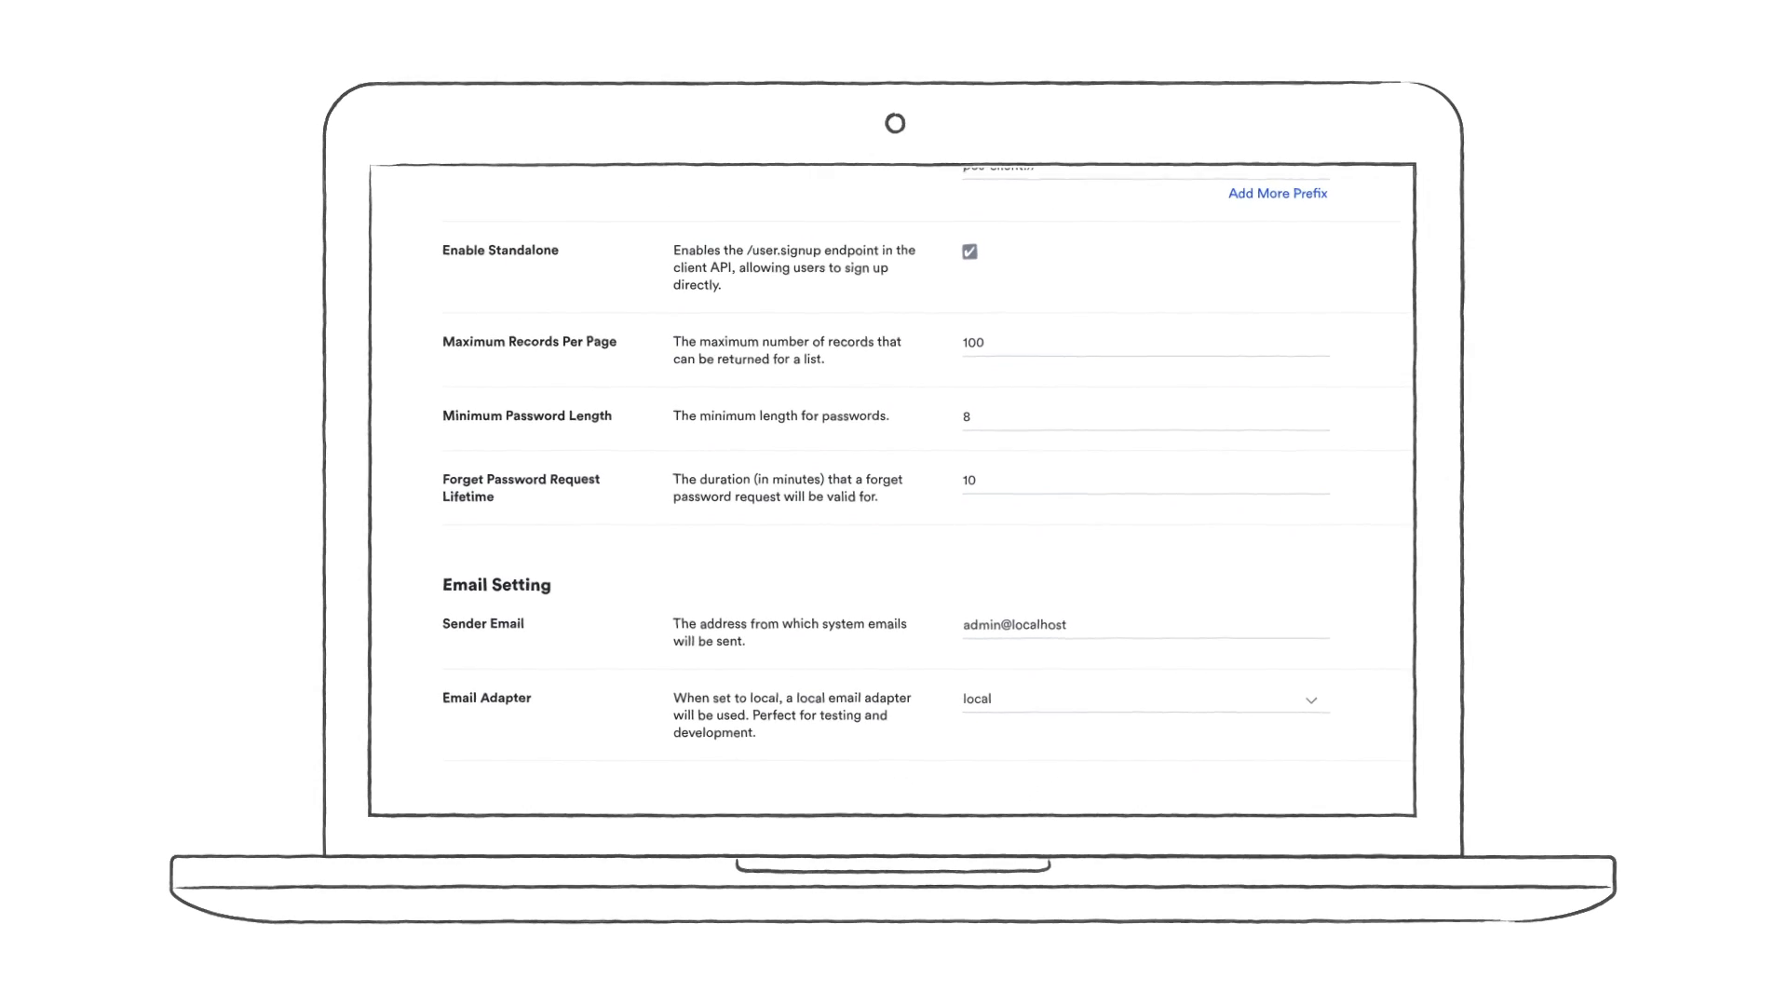
pyautogui.scroll(-3)
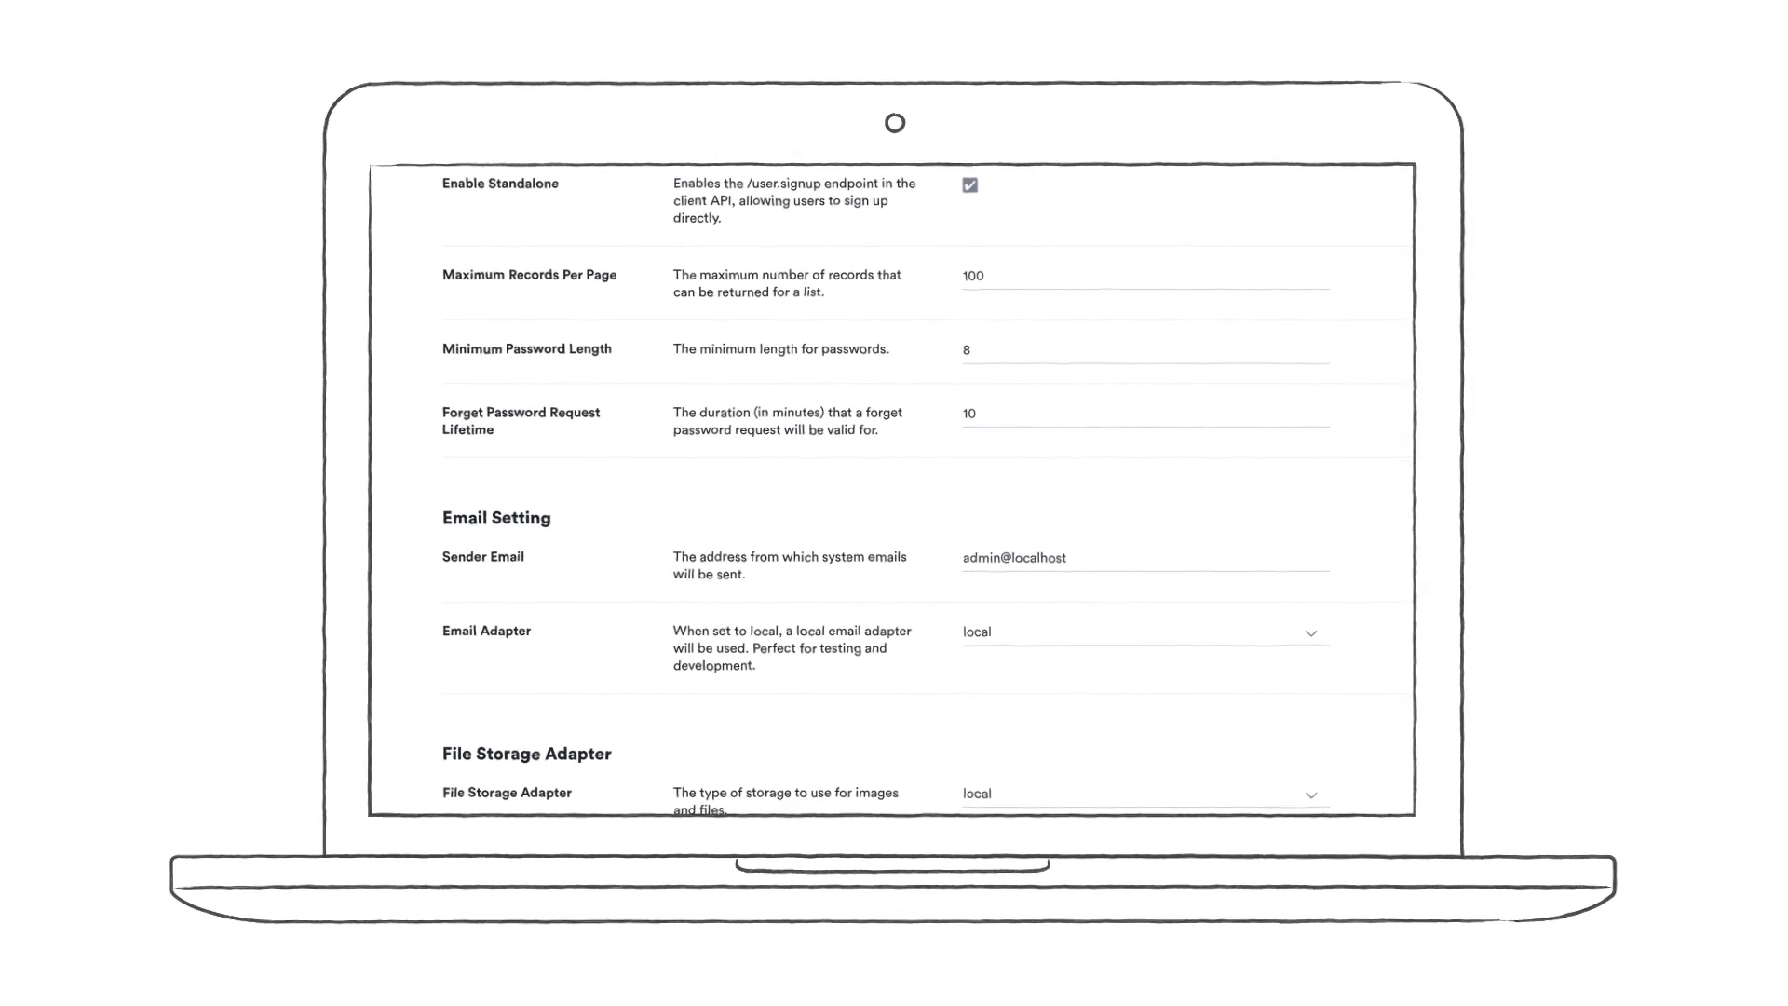
pyautogui.scroll(-3)
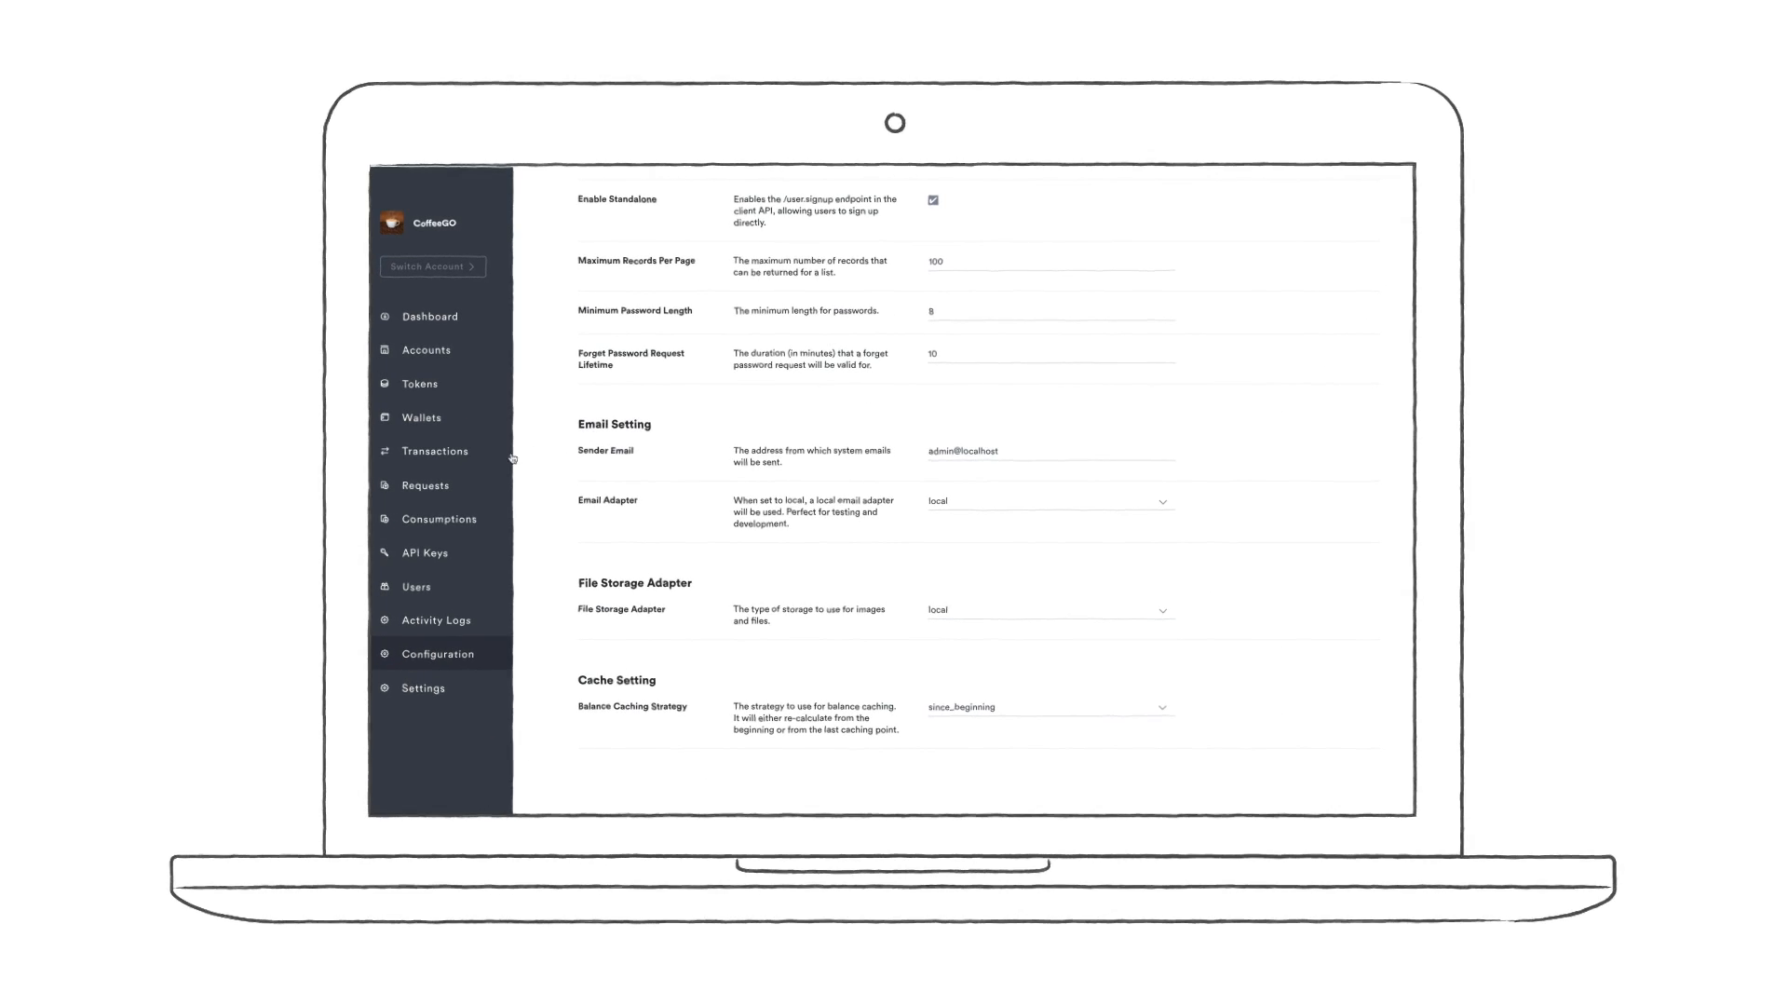
pyautogui.click(434, 451)
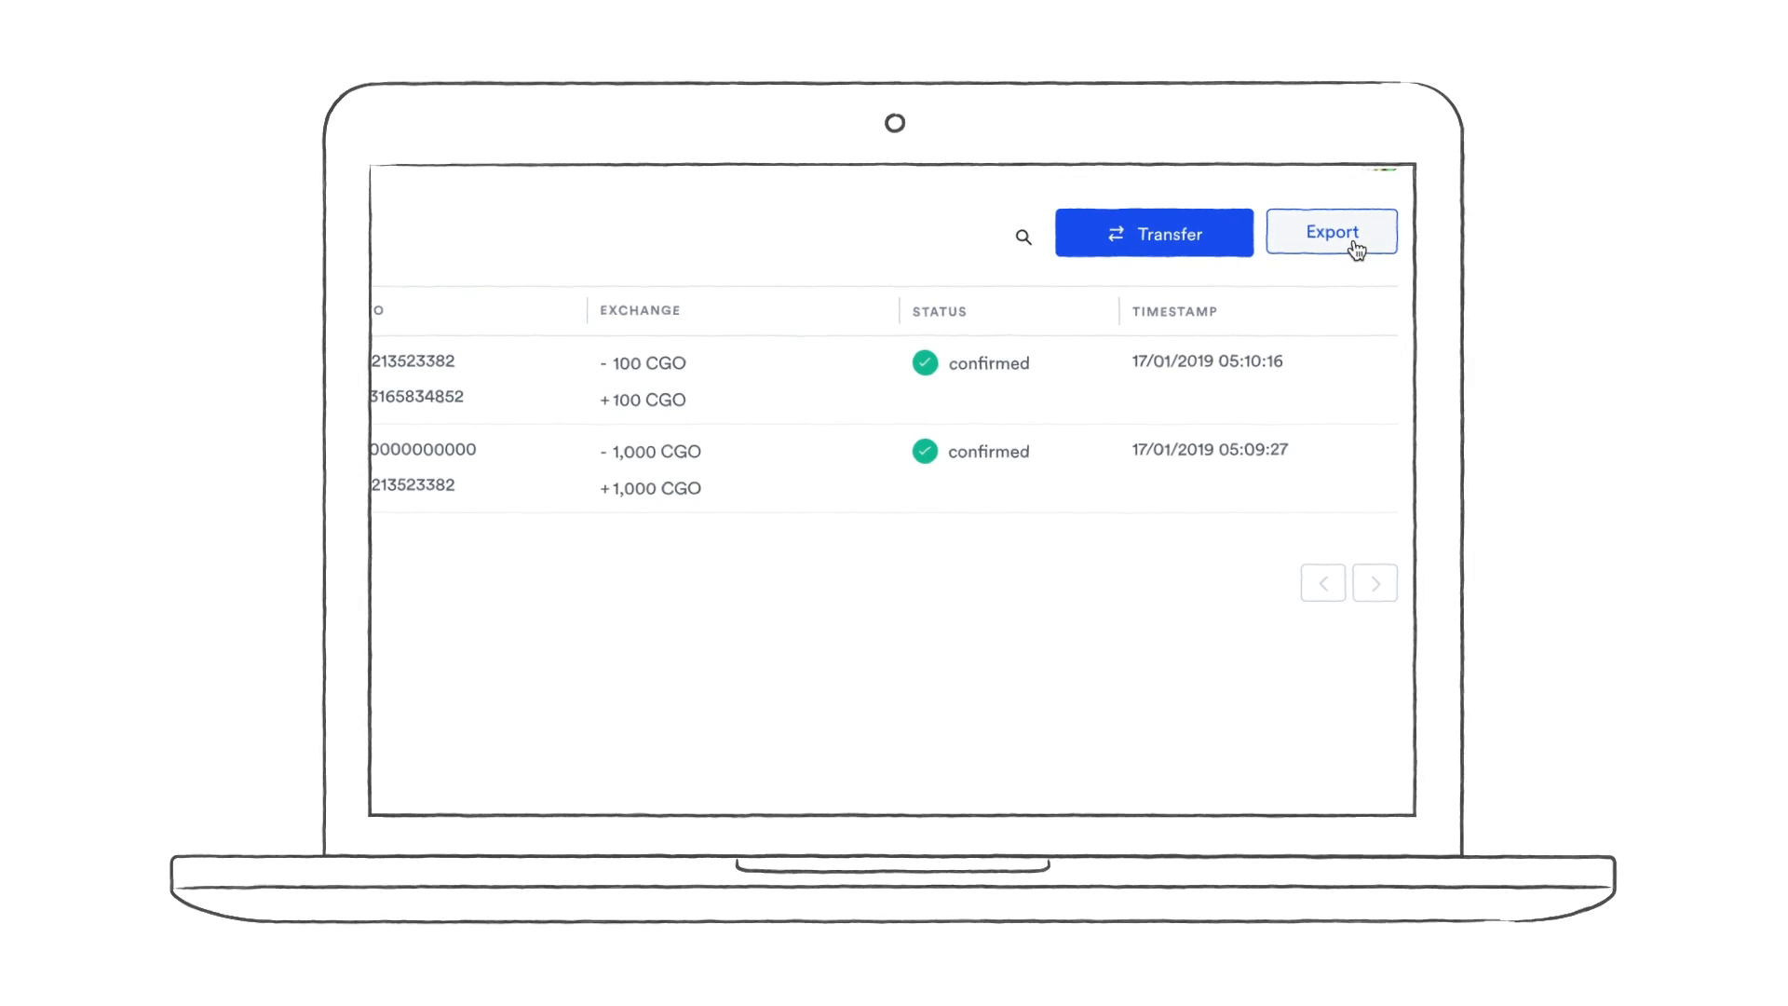
# Generate a new transaction export from the Transactions page
pyautogui.click(1330, 233)
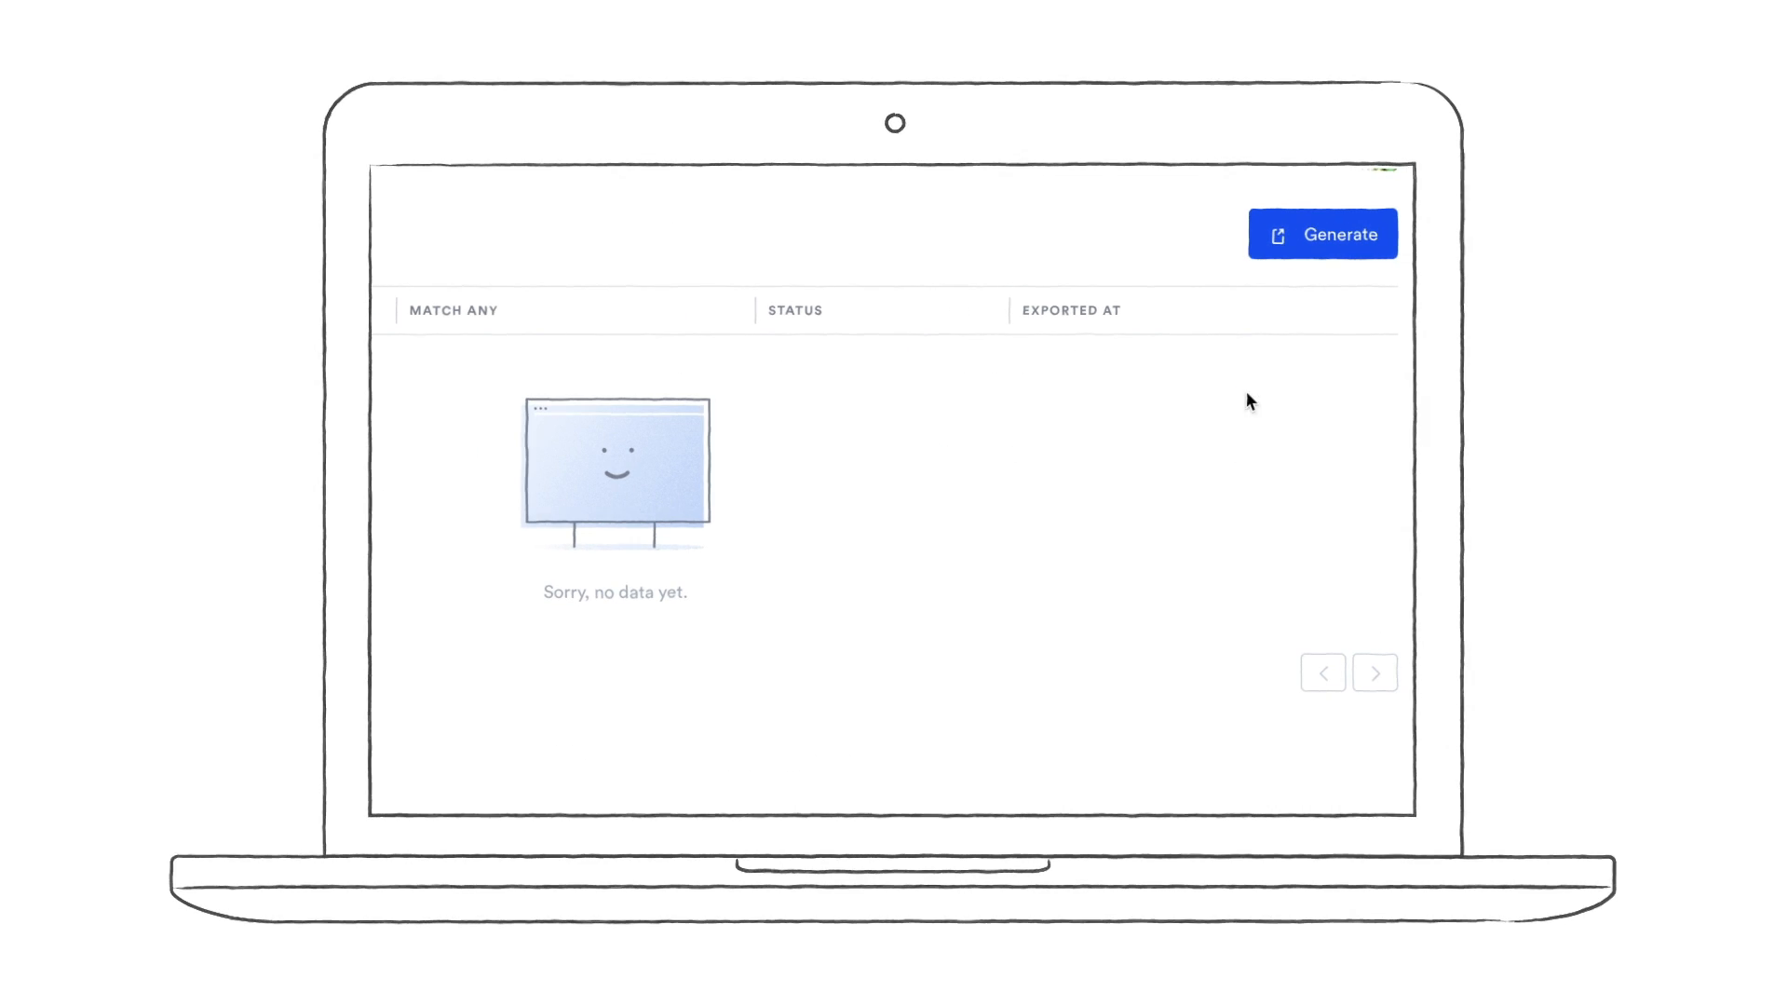
pyautogui.click(1323, 234)
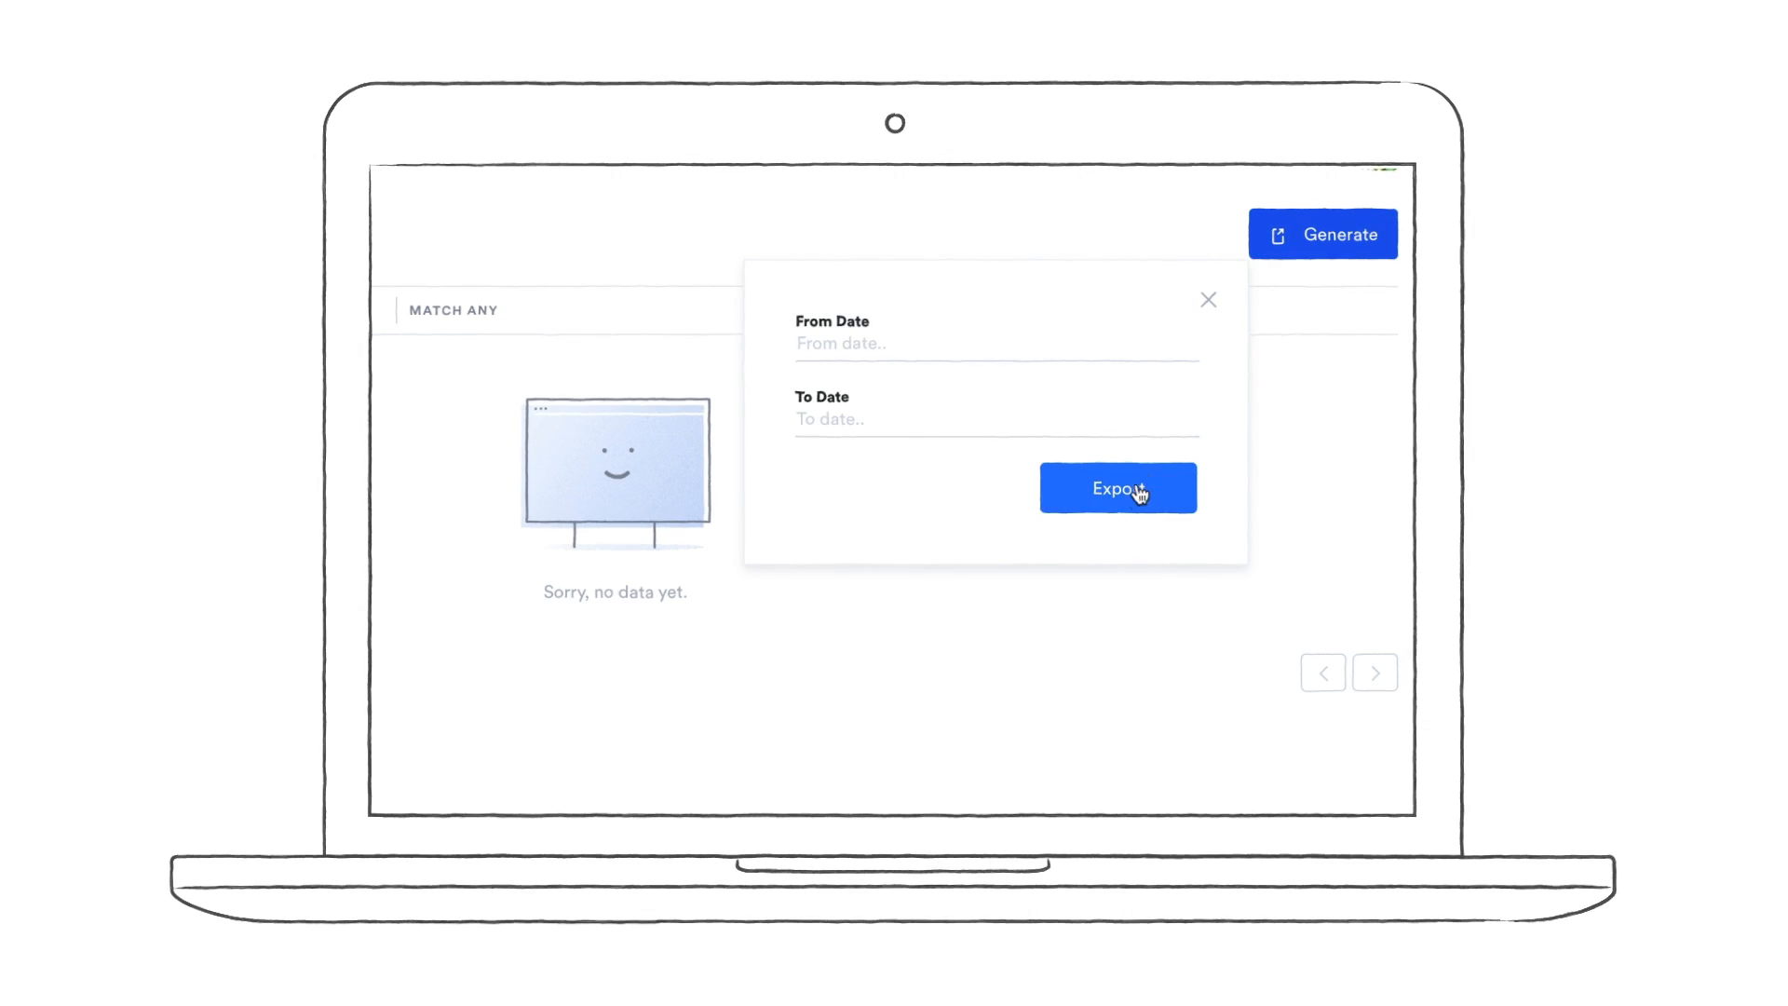
pyautogui.click(1118, 489)
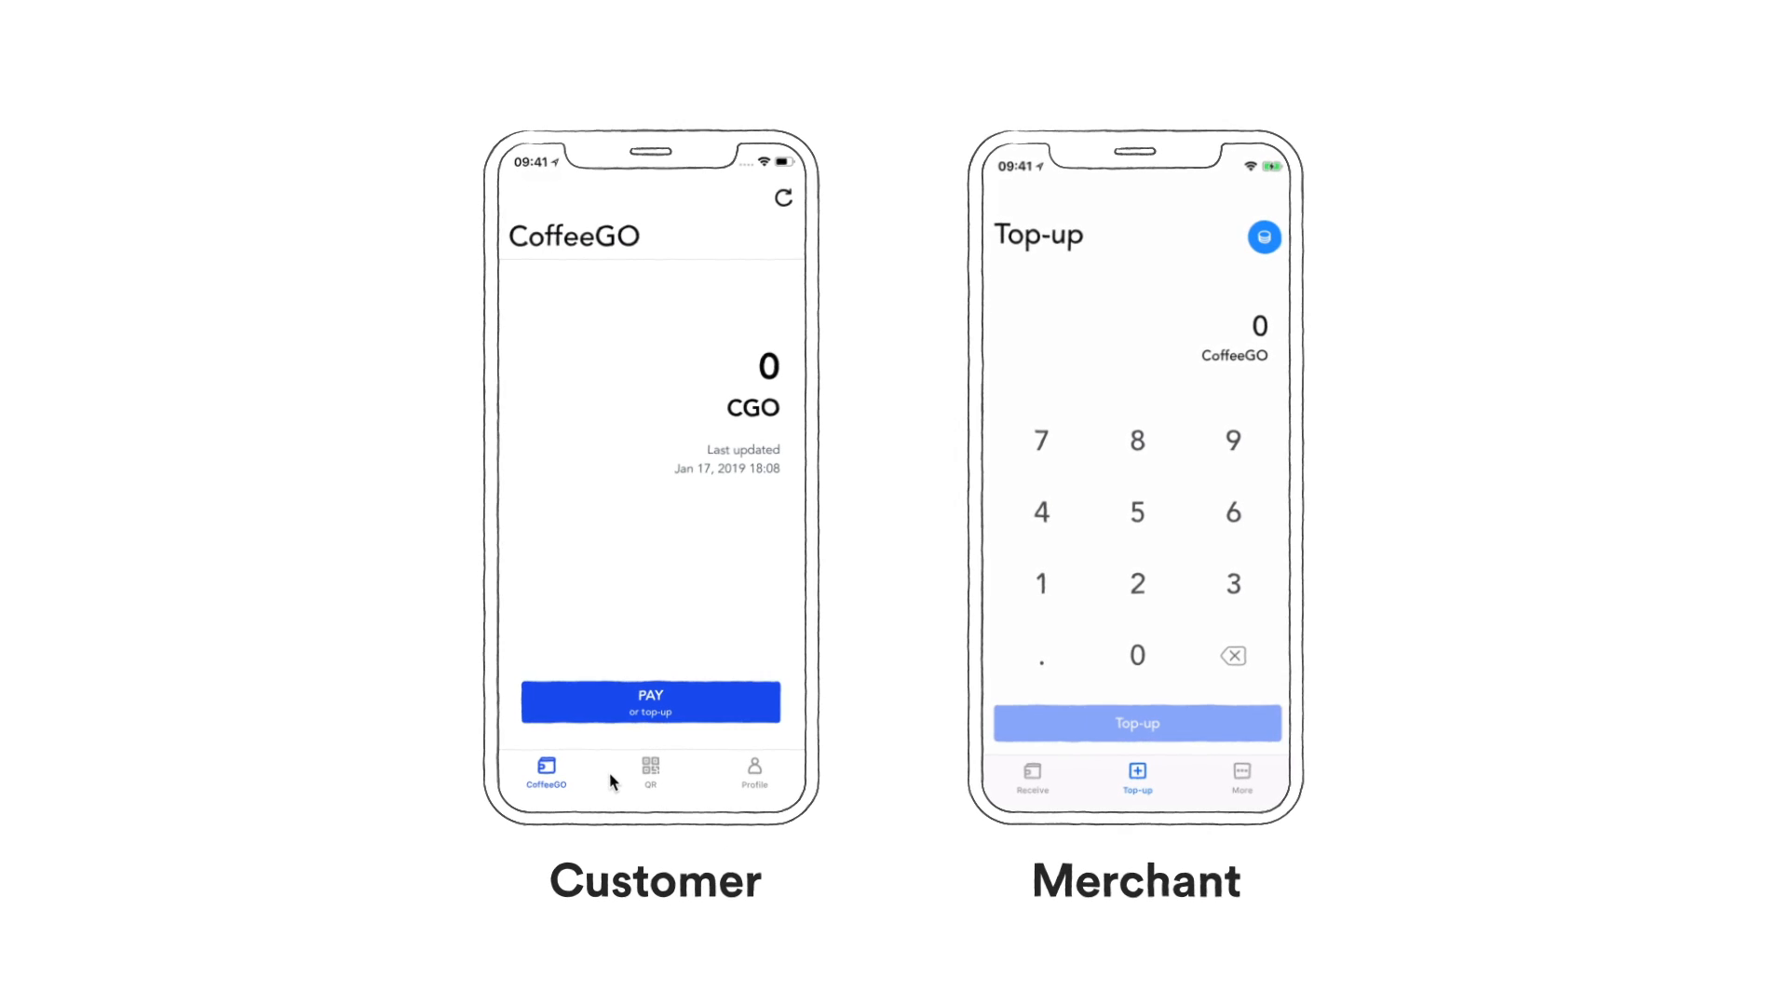
# Top up the customer with 10 CGO from the merchant app via the customer's QR code
pyautogui.click(650, 769)
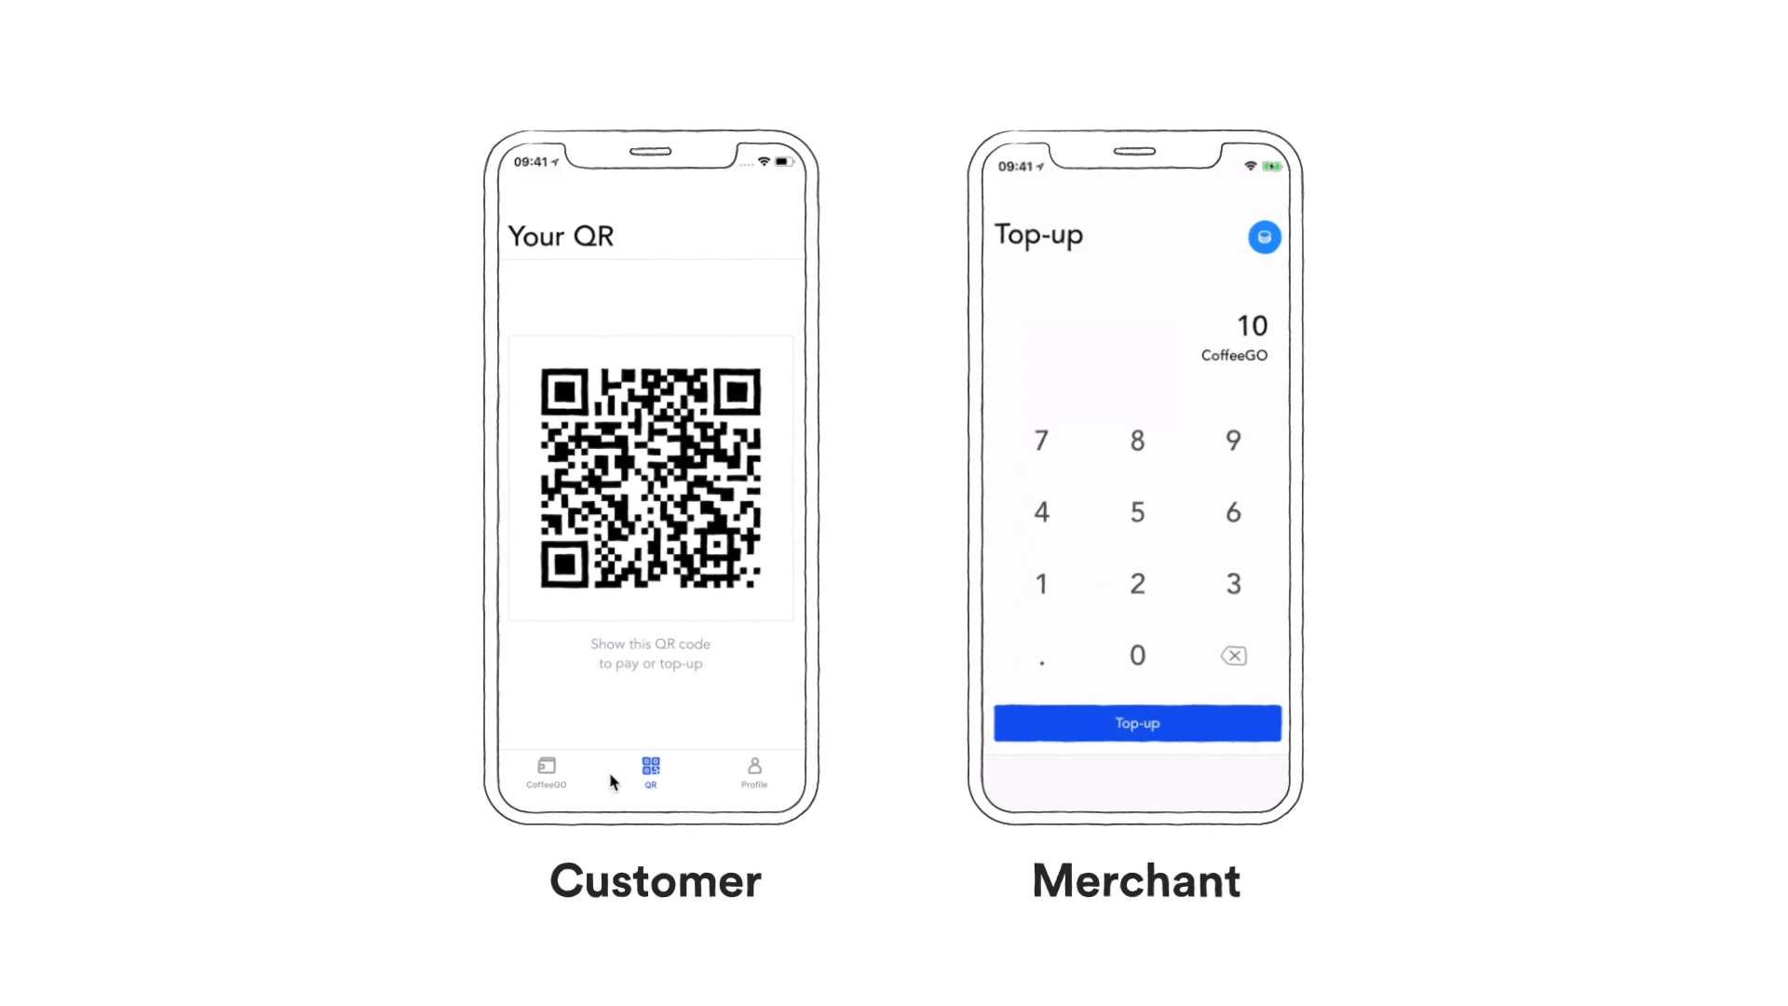
pyautogui.click(1136, 723)
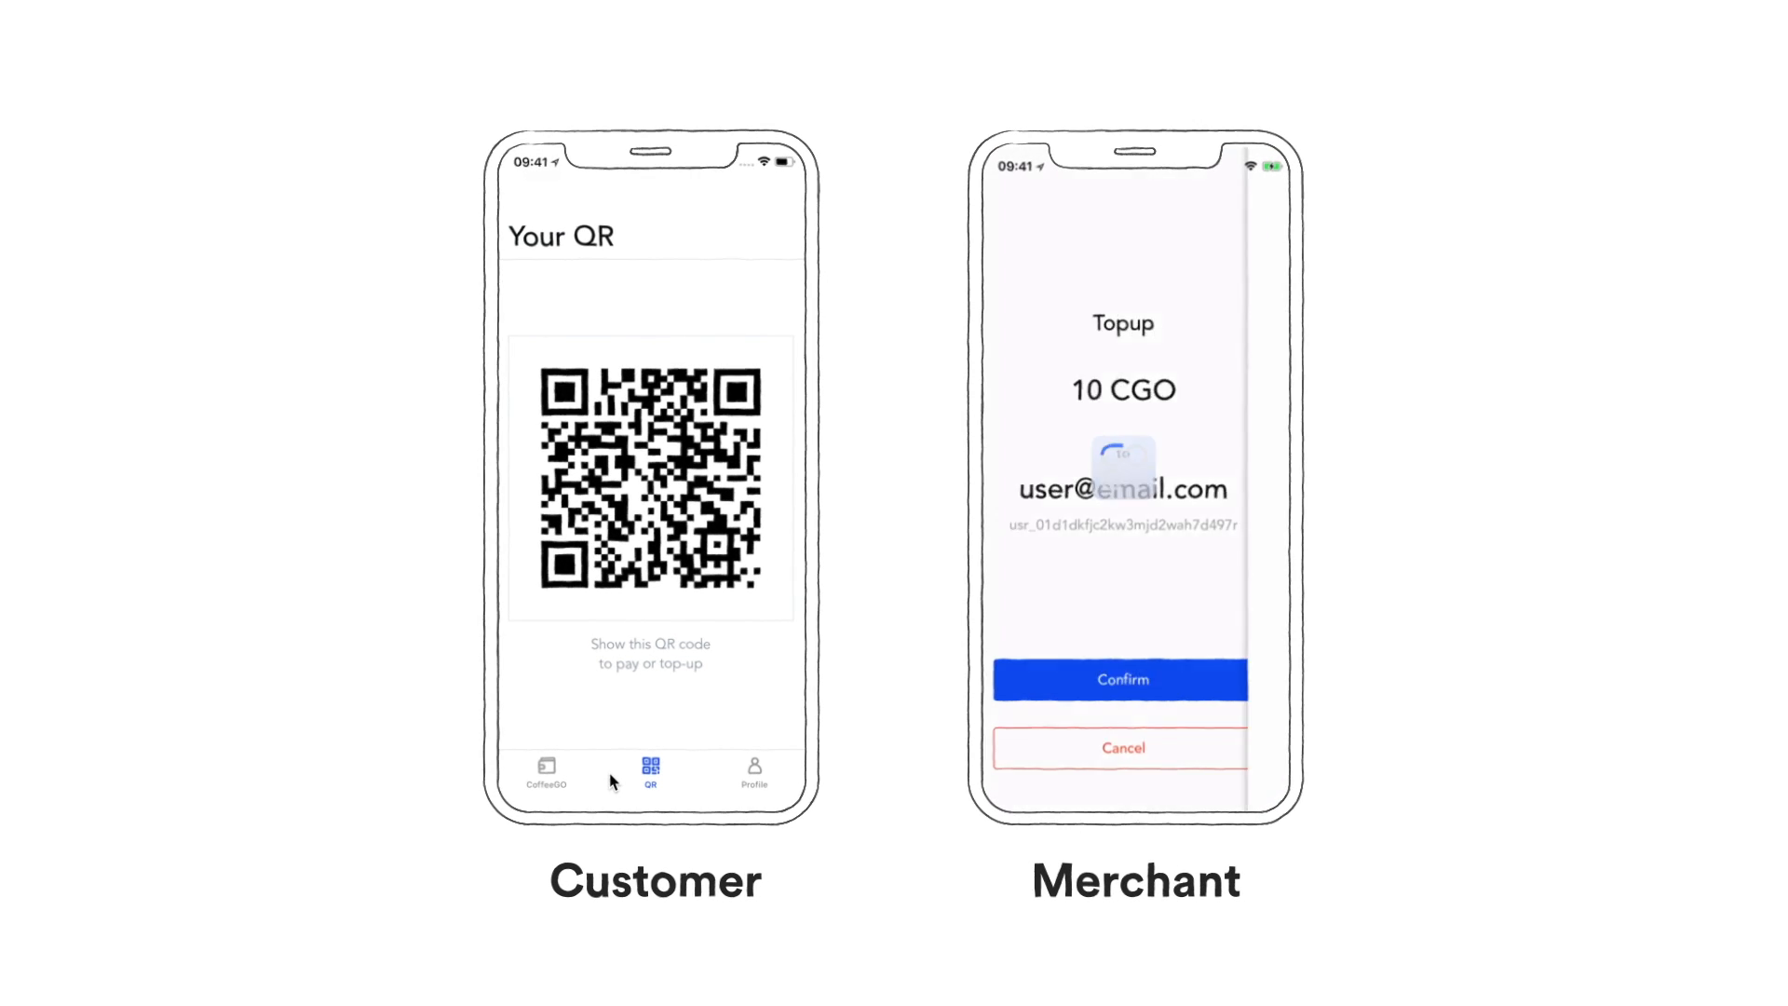
pyautogui.click(1120, 680)
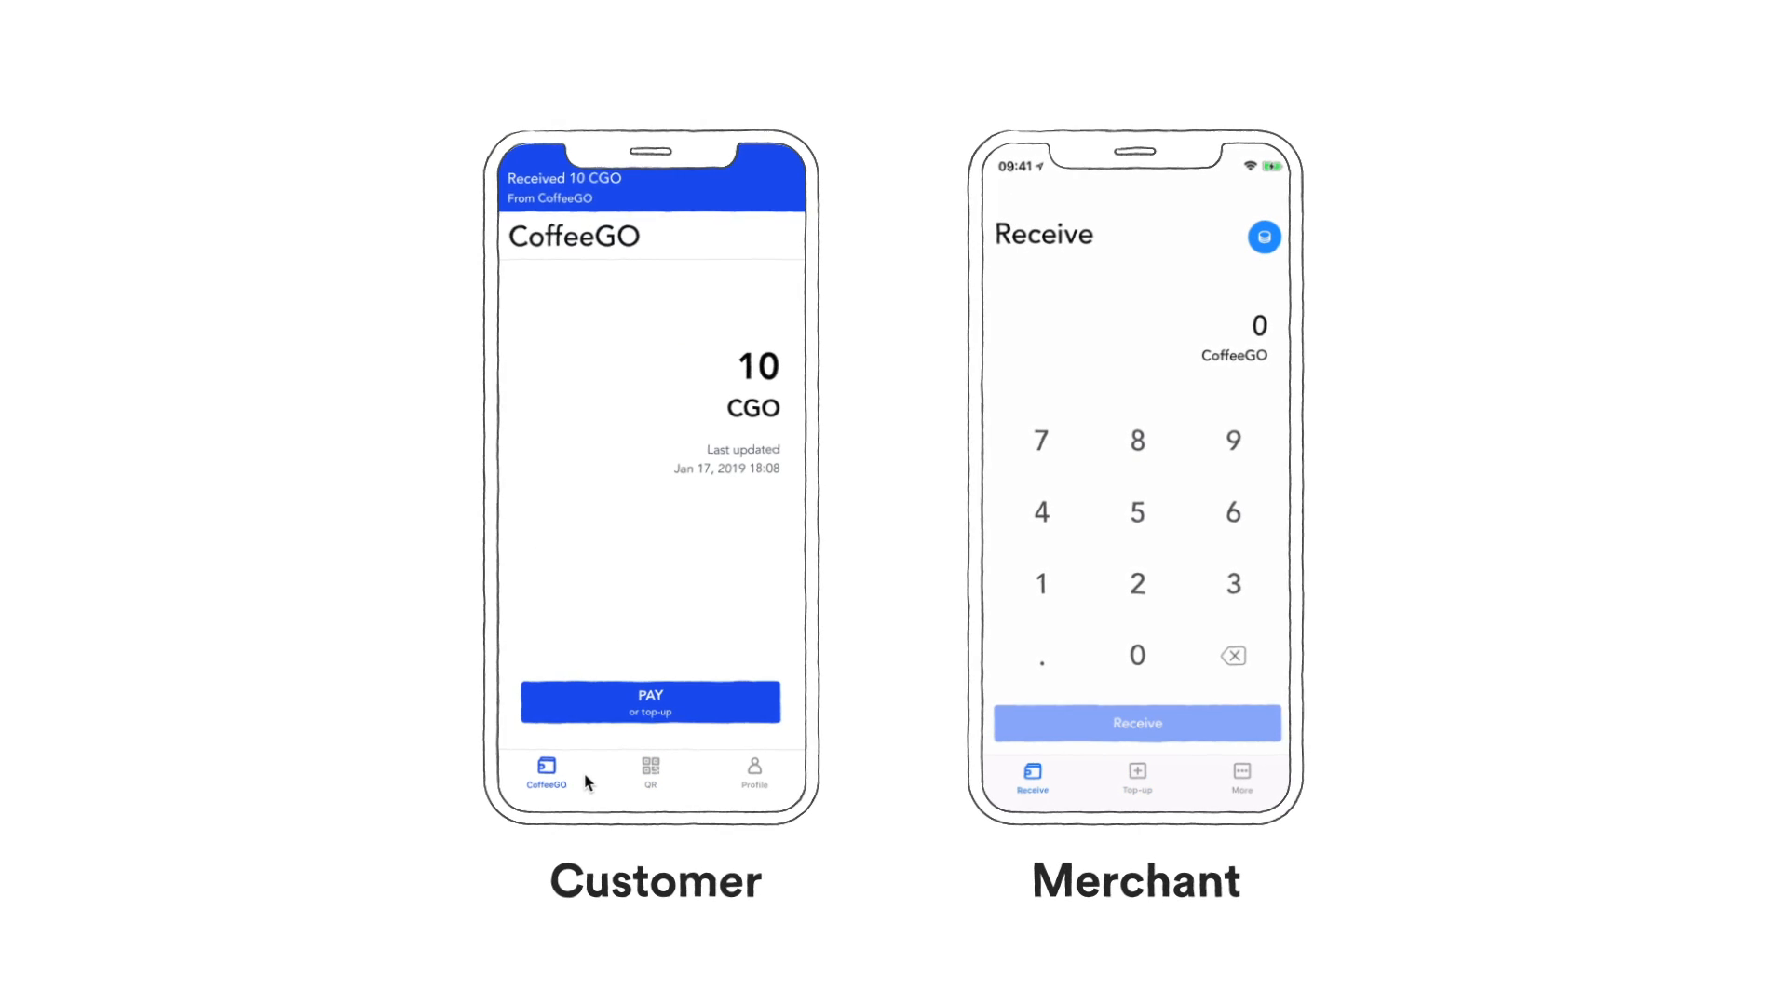
# Pay the CoffeeGO merchant 10 CGO from the customer app by scanning the customer's QR
pyautogui.click(648, 773)
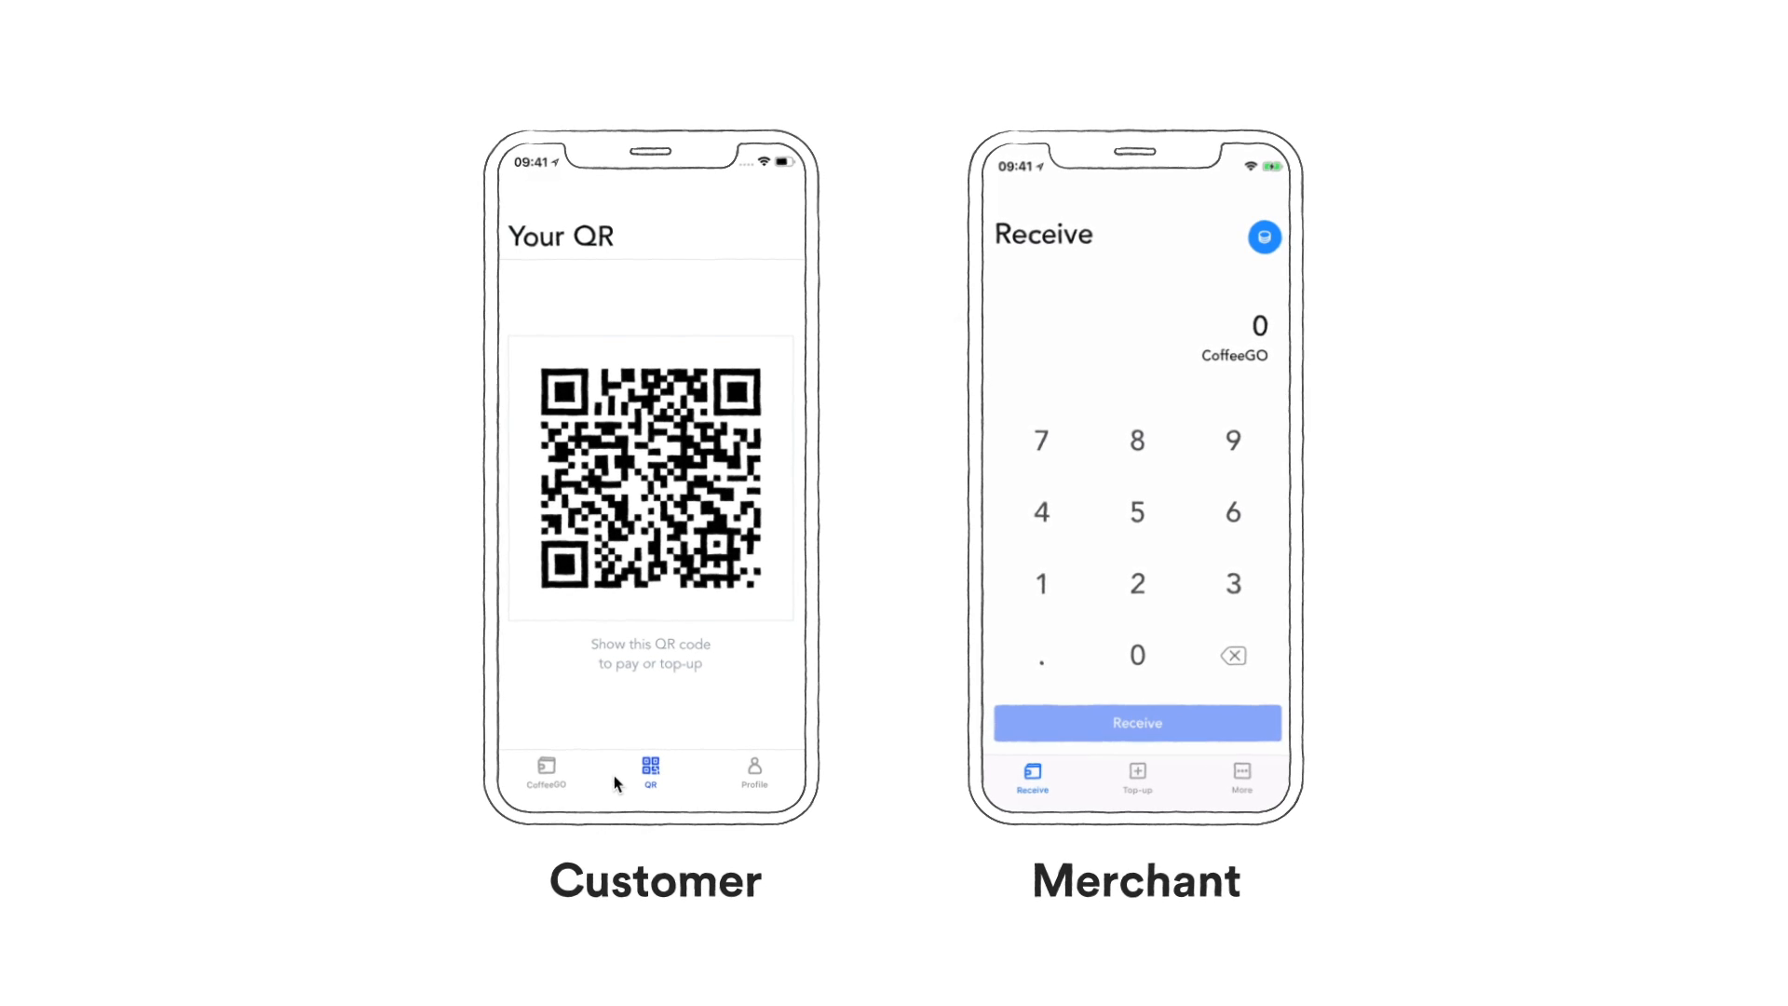
pyautogui.click(1136, 654)
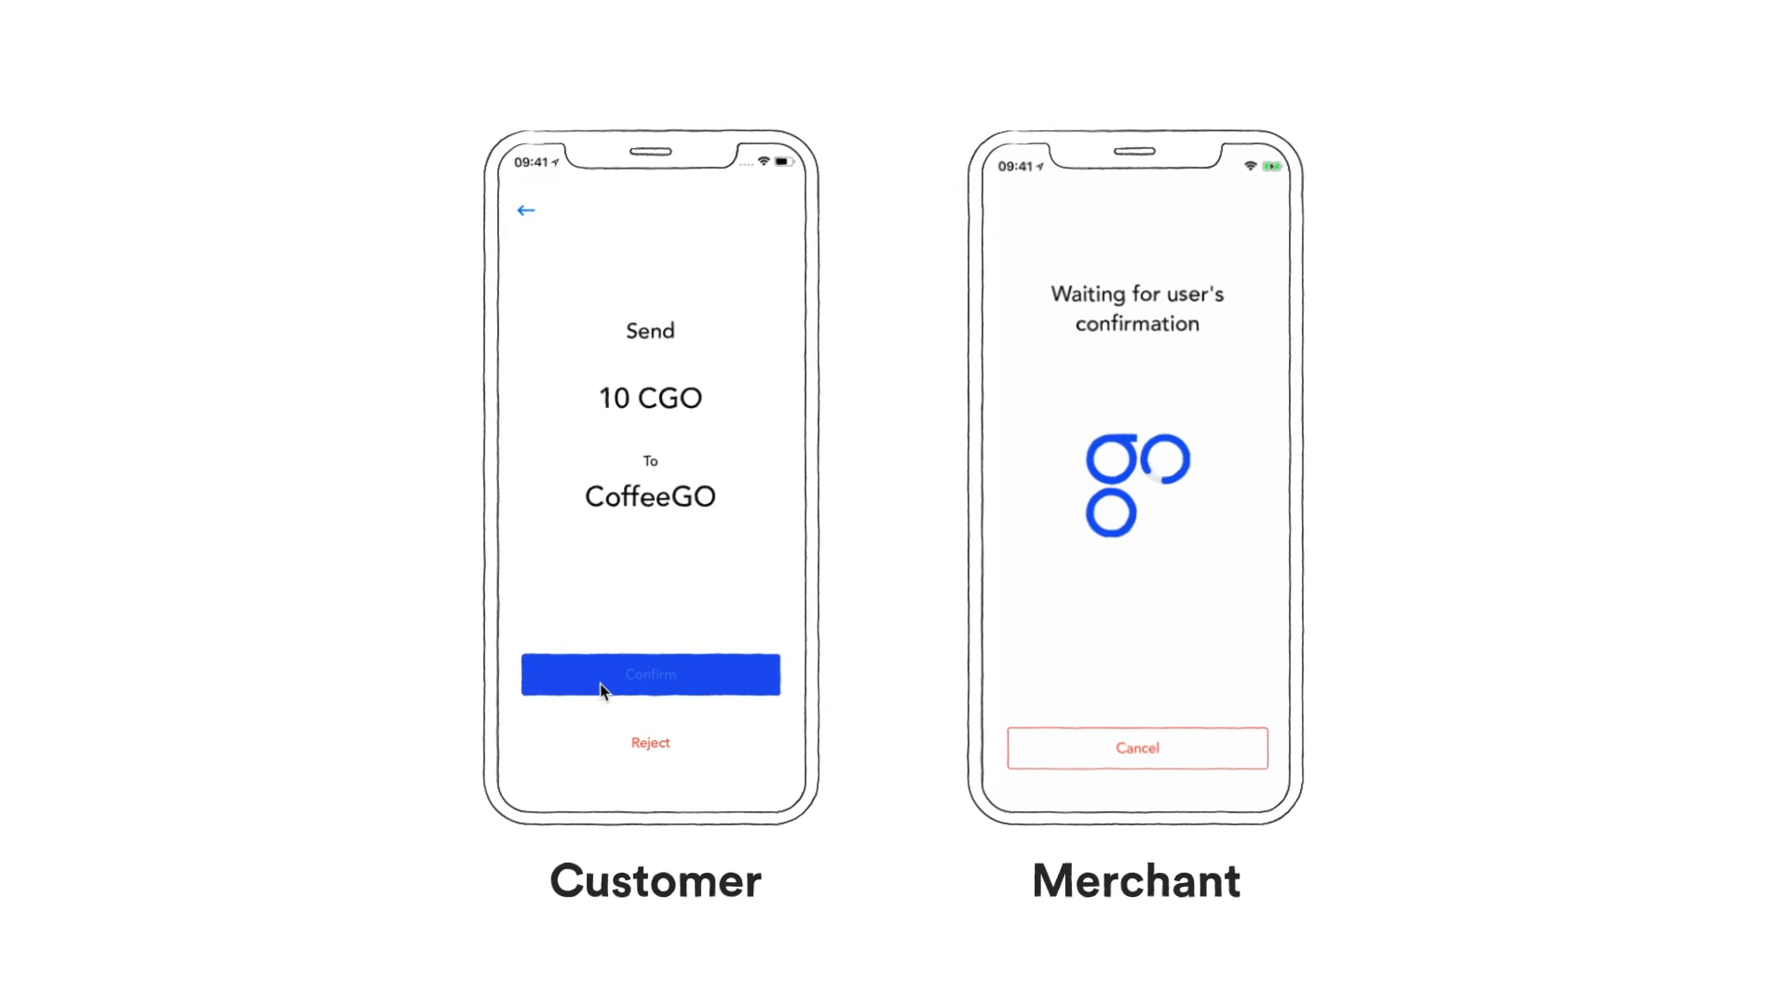
pyautogui.click(649, 672)
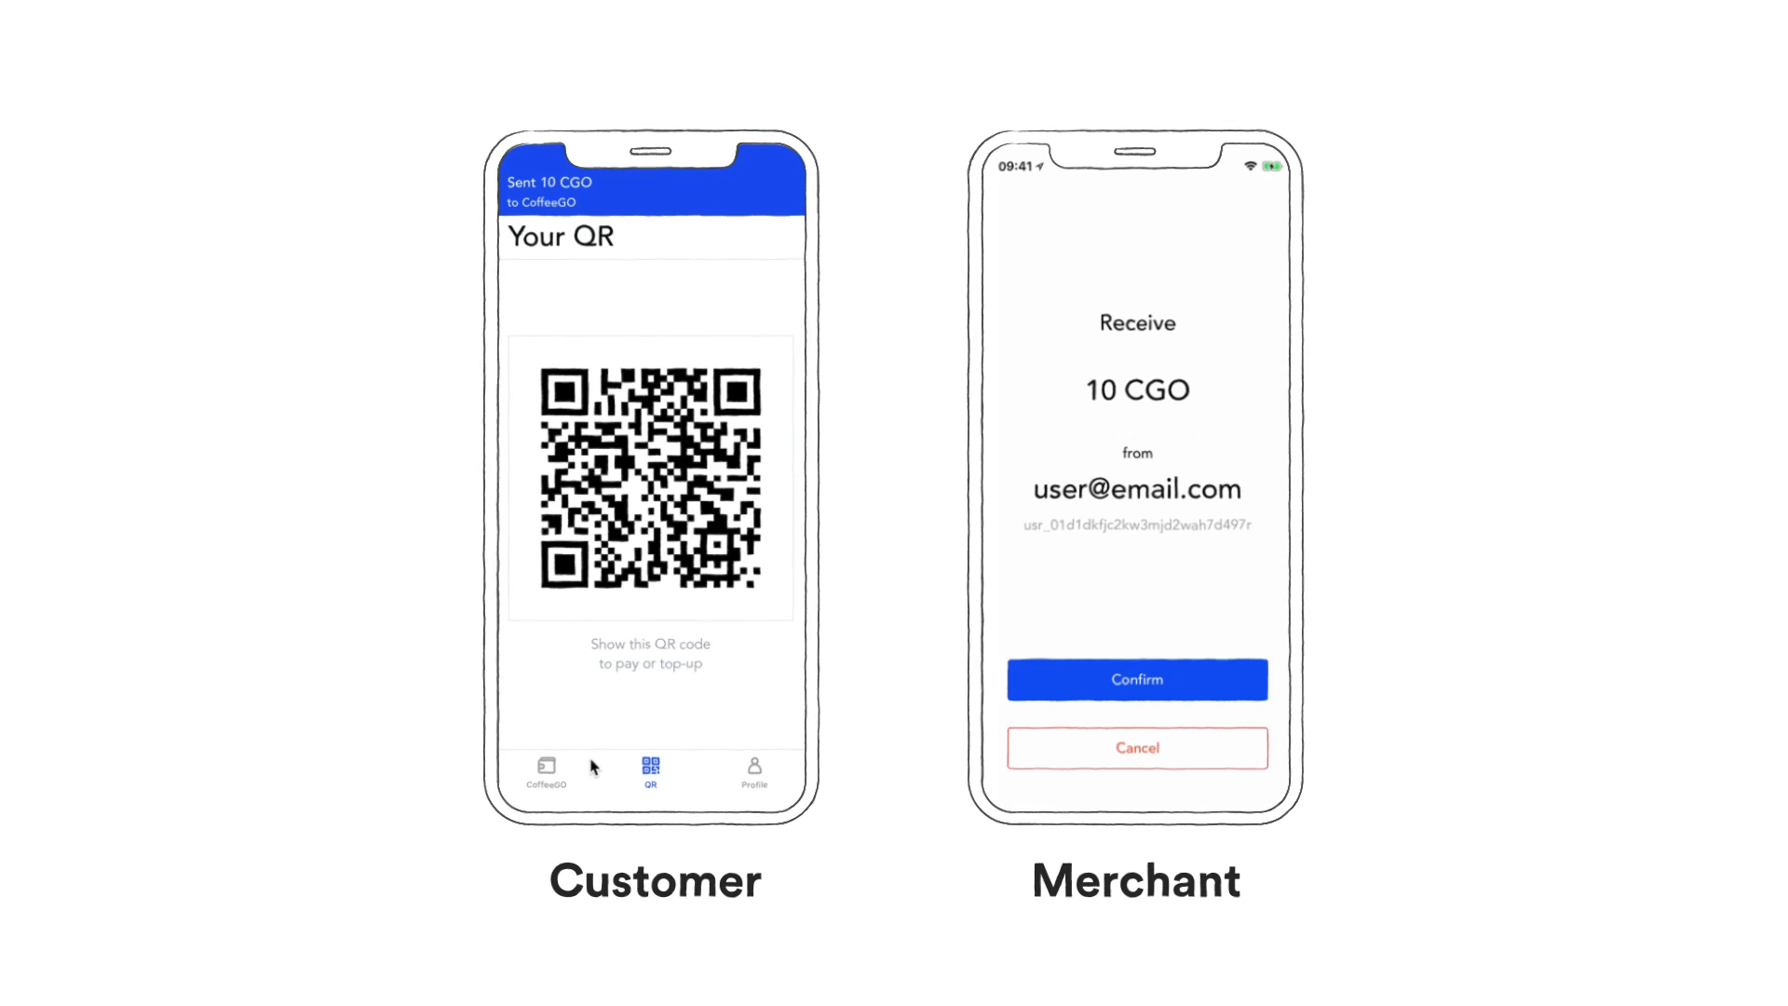